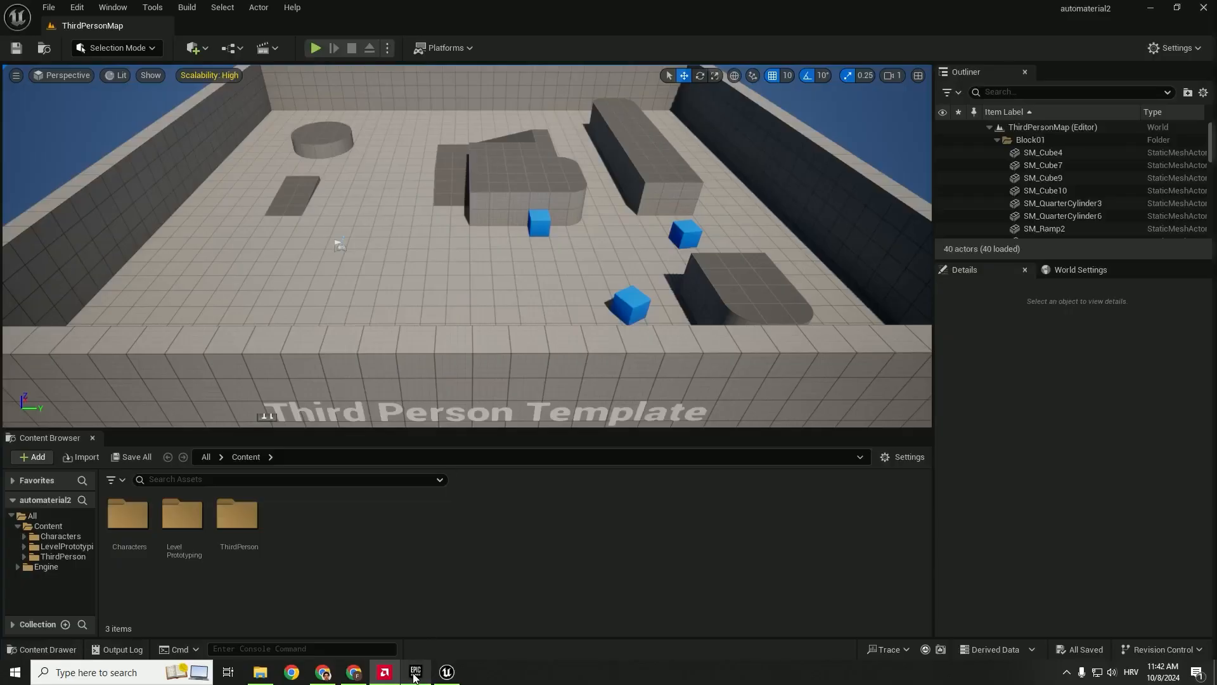
# Bring up the MW Landscape Auto Material page and start adding it to a project
pyautogui.click(416, 672)
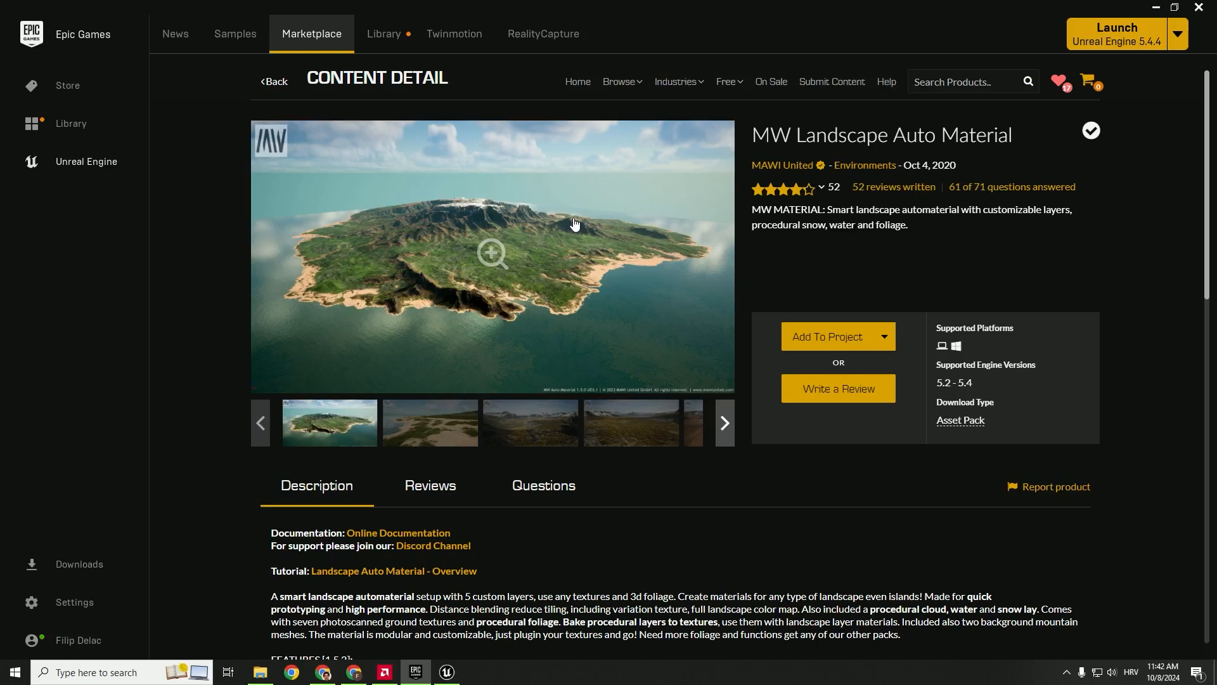
pyautogui.moveTo(762, 133)
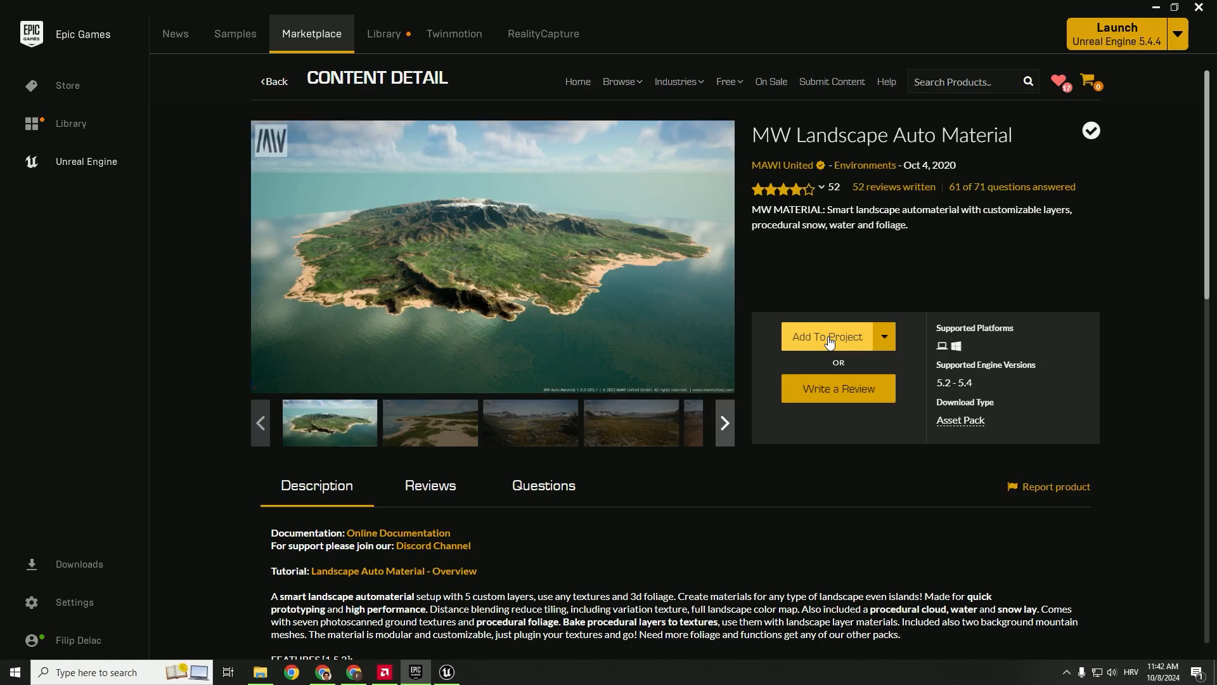
pyautogui.click(827, 336)
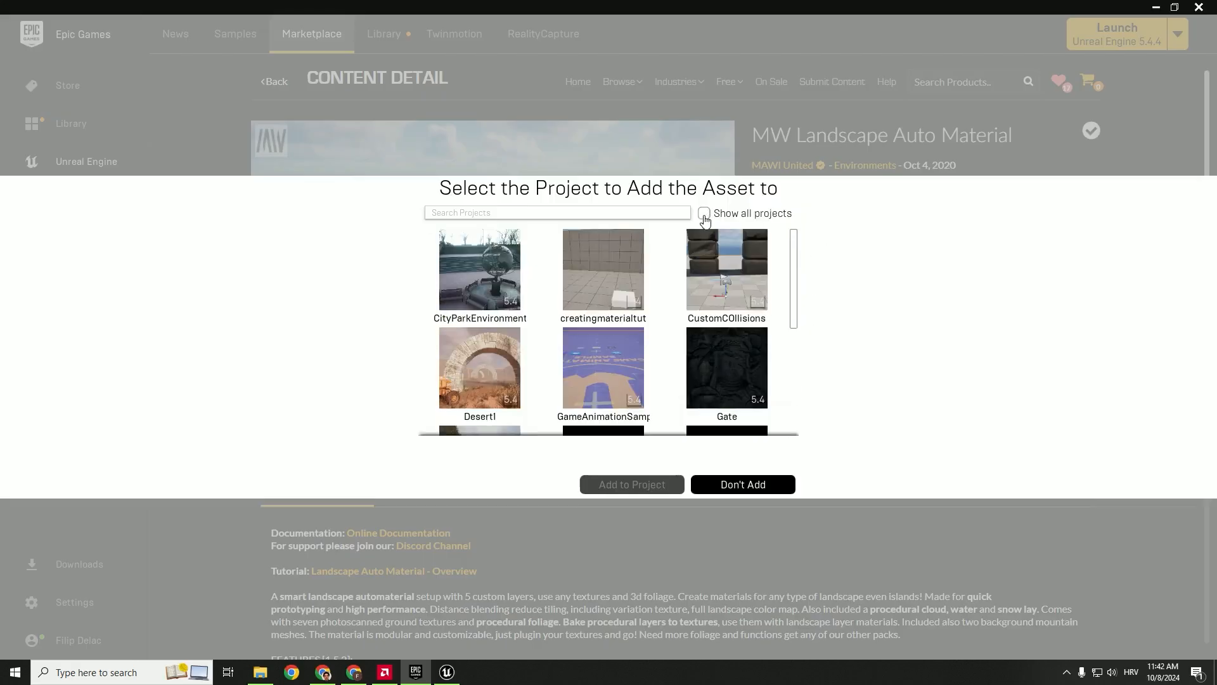
# Show all projects, pick automaterial2 and the closest compatible engine version
pyautogui.click(704, 215)
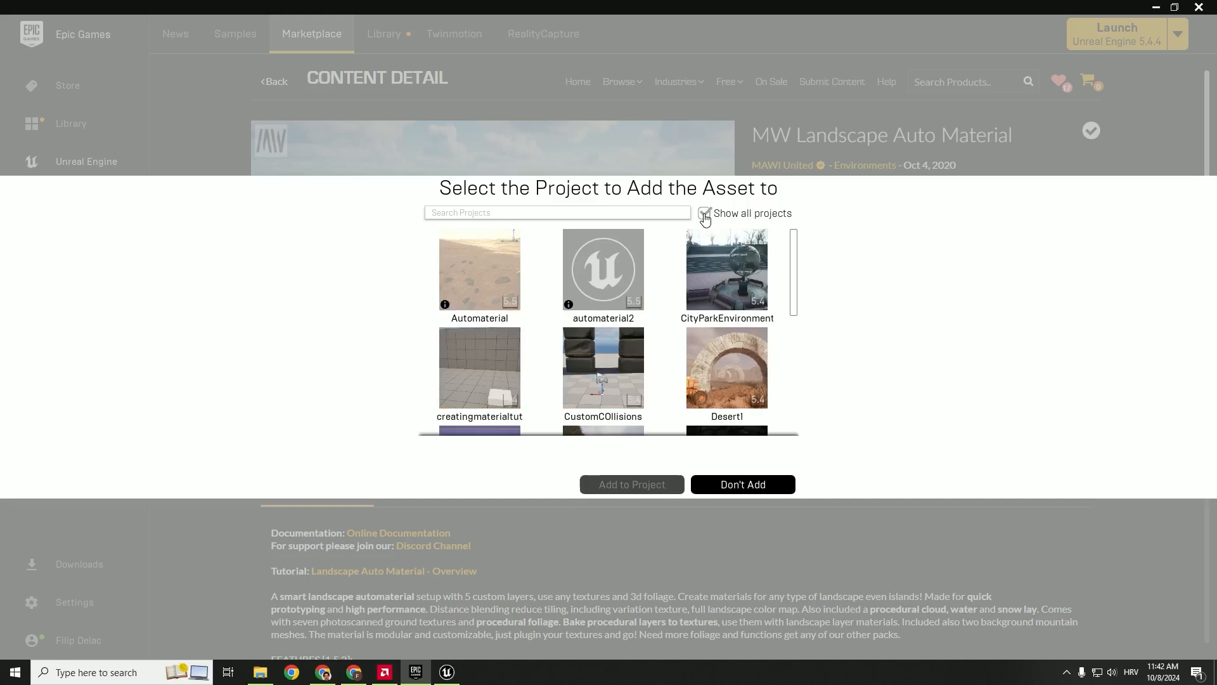
pyautogui.click(704, 213)
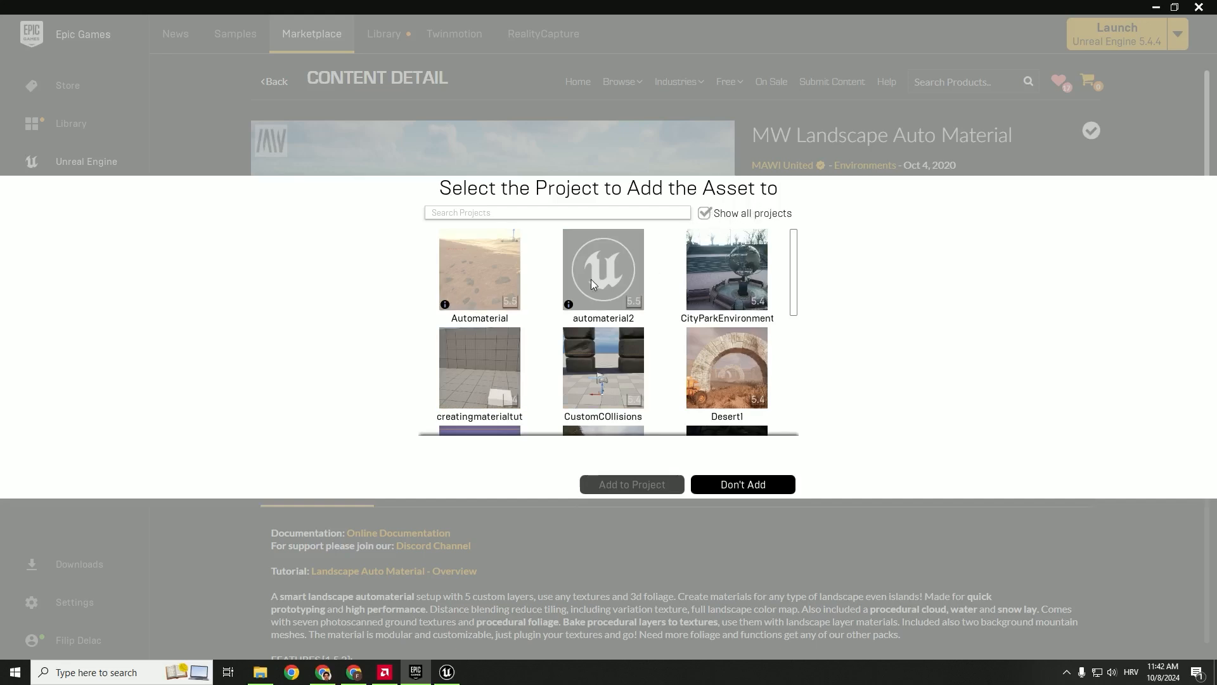
pyautogui.click(603, 270)
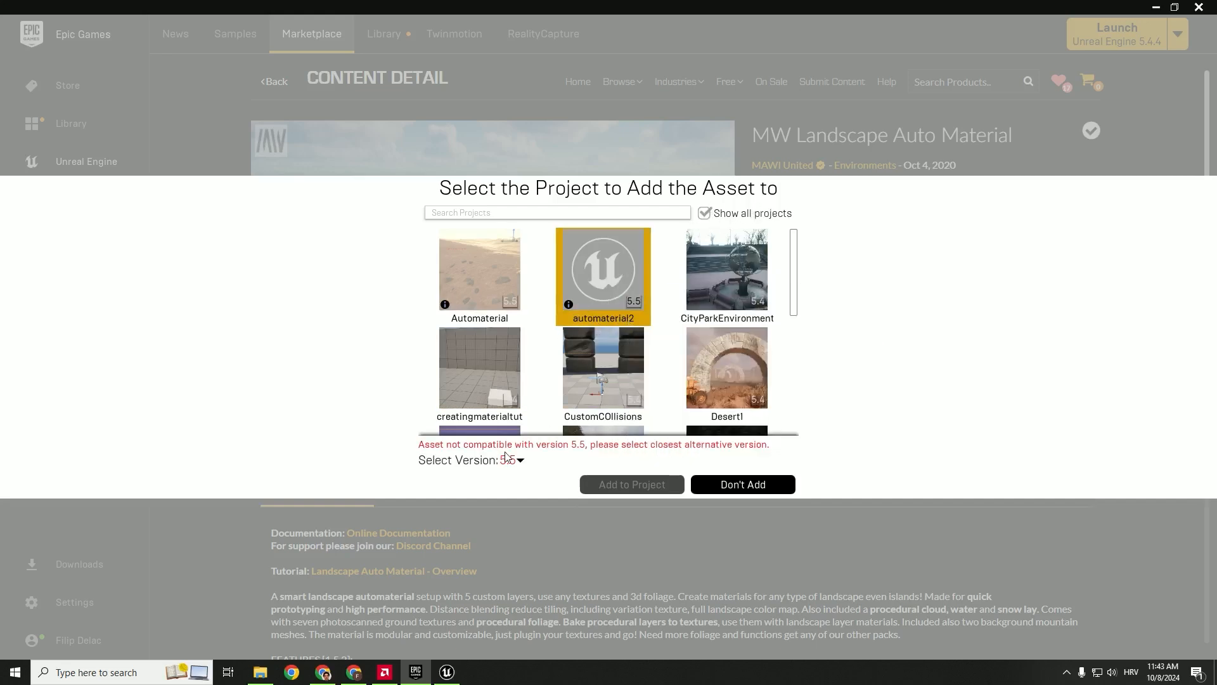
pyautogui.click(511, 459)
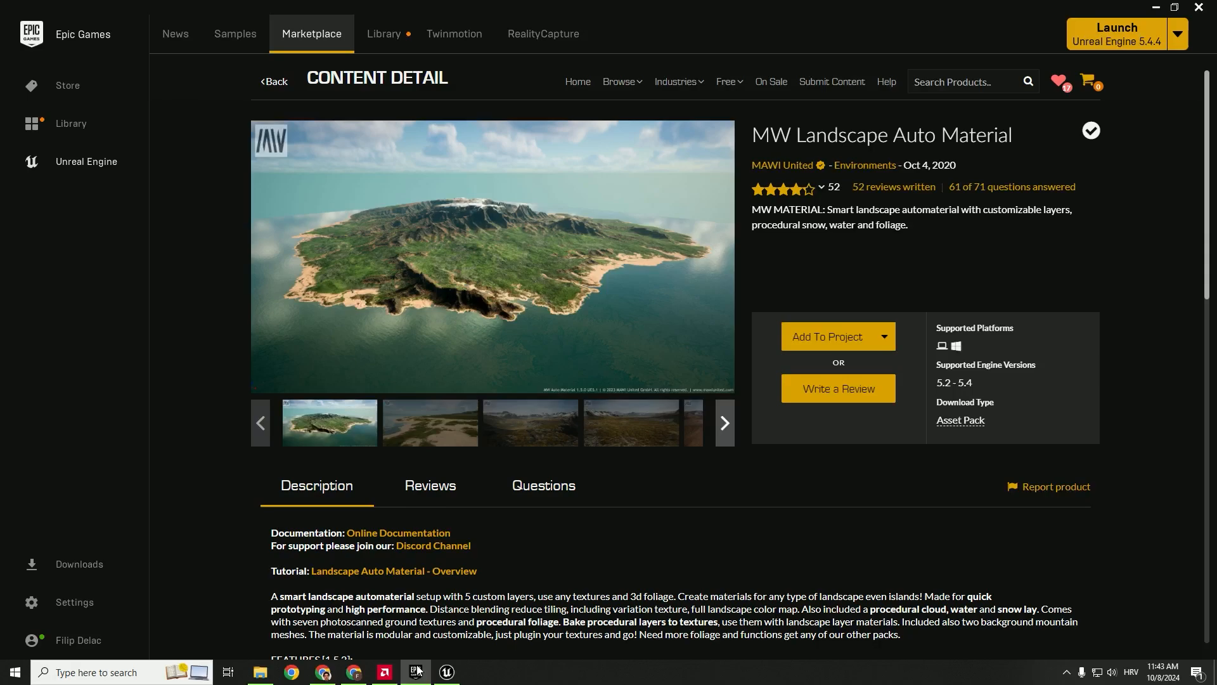
pyautogui.moveTo(447, 672)
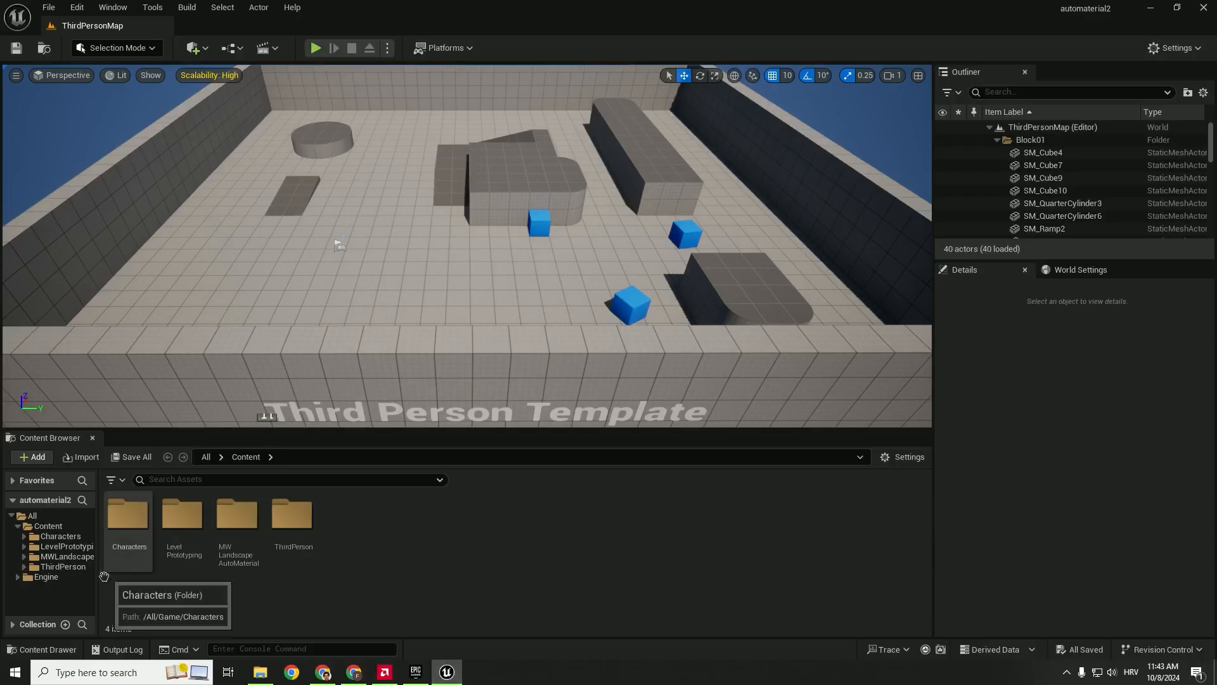
# Open MWLandscapeAutoMaterial > Maps and load the LandscapeAutoMaterial_MountainRange_Example level
pyautogui.click(91, 556)
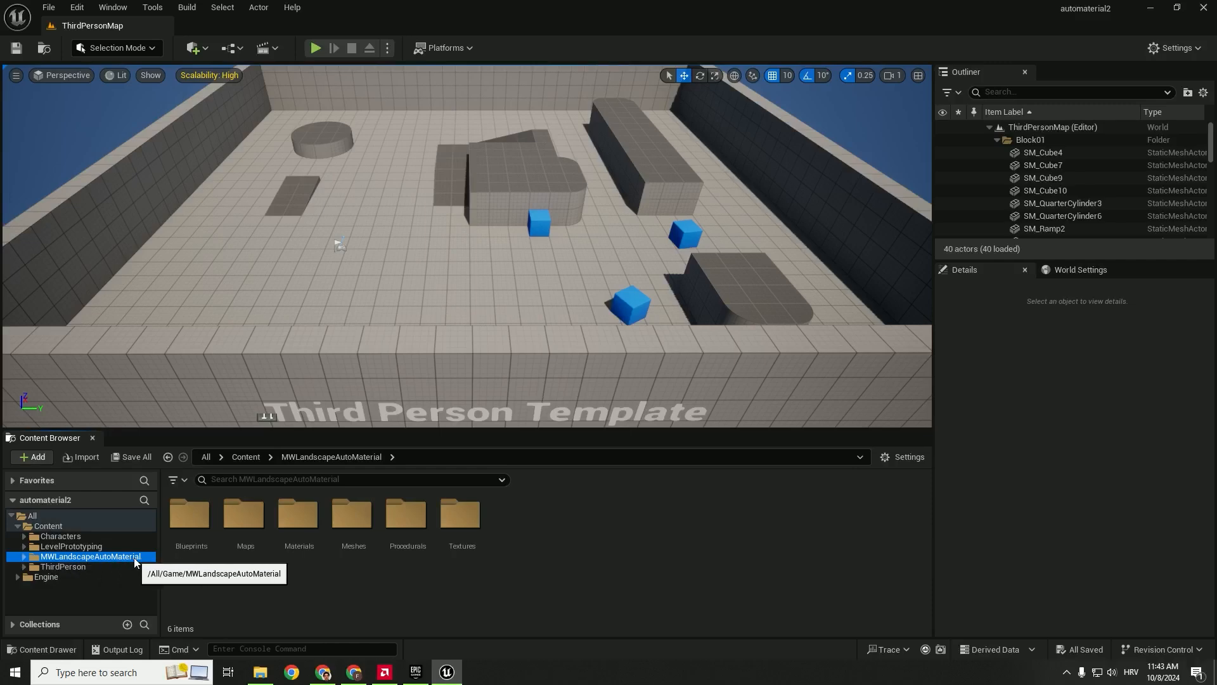
pyautogui.moveTo(317, 593)
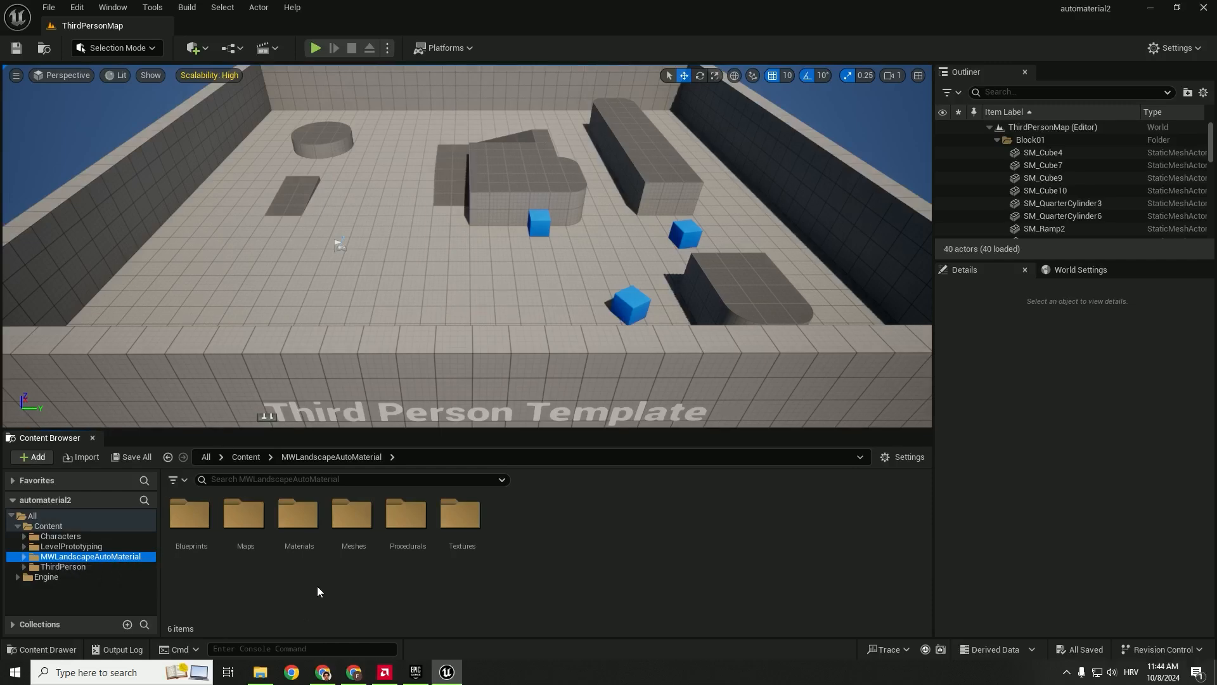
pyautogui.moveTo(298, 516)
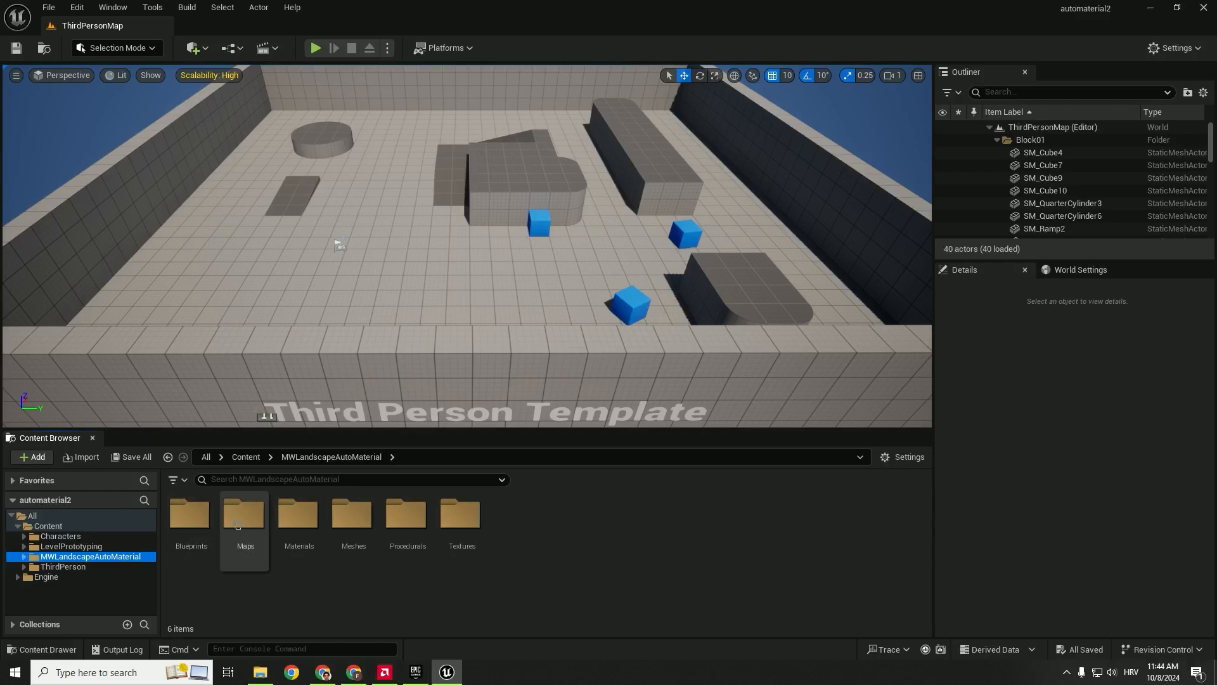
pyautogui.click(244, 516)
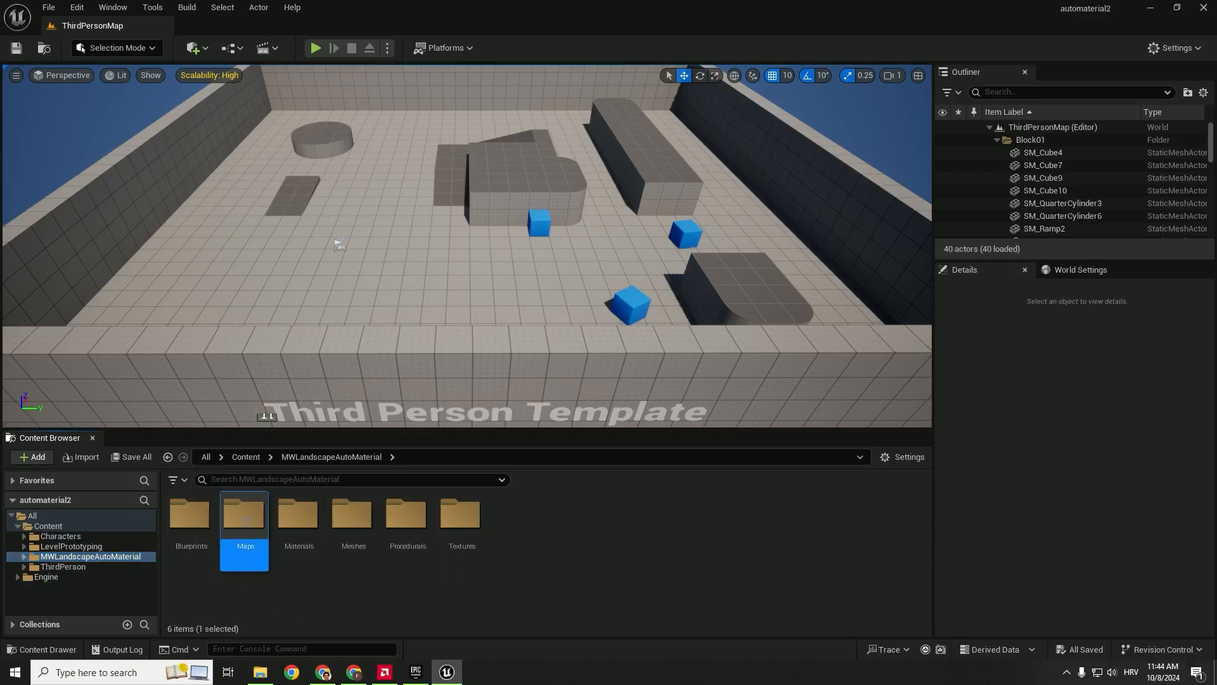
pyautogui.doubleClick(244, 516)
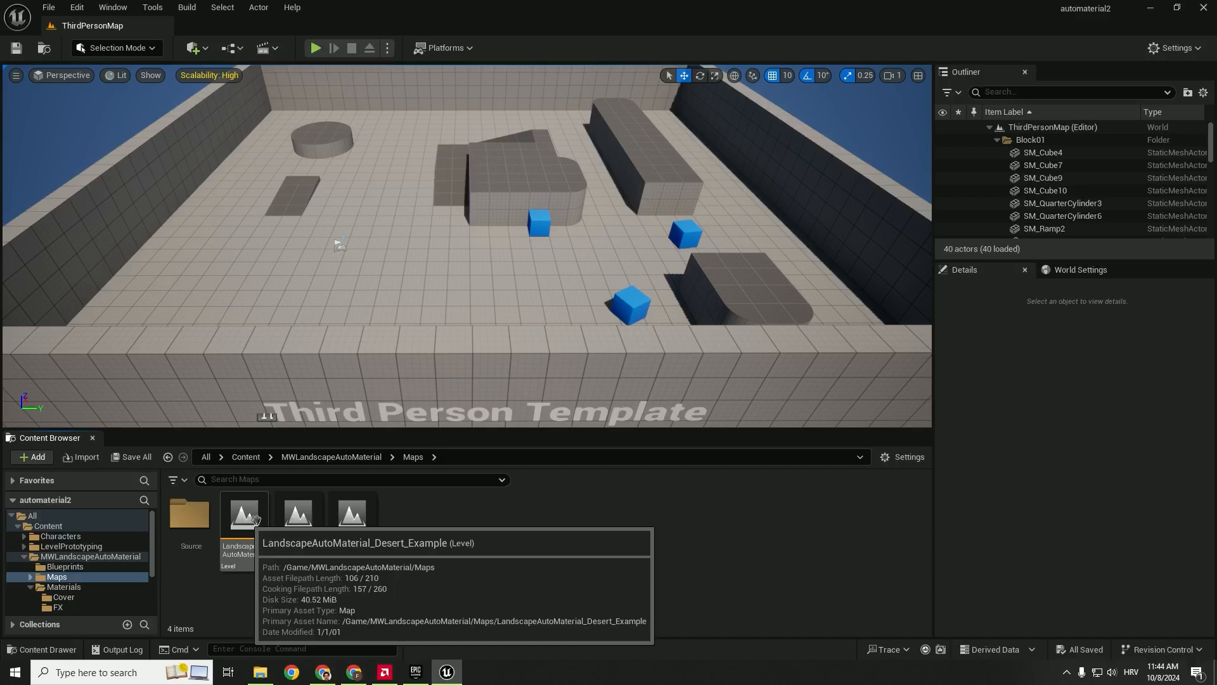
pyautogui.moveTo(351, 517)
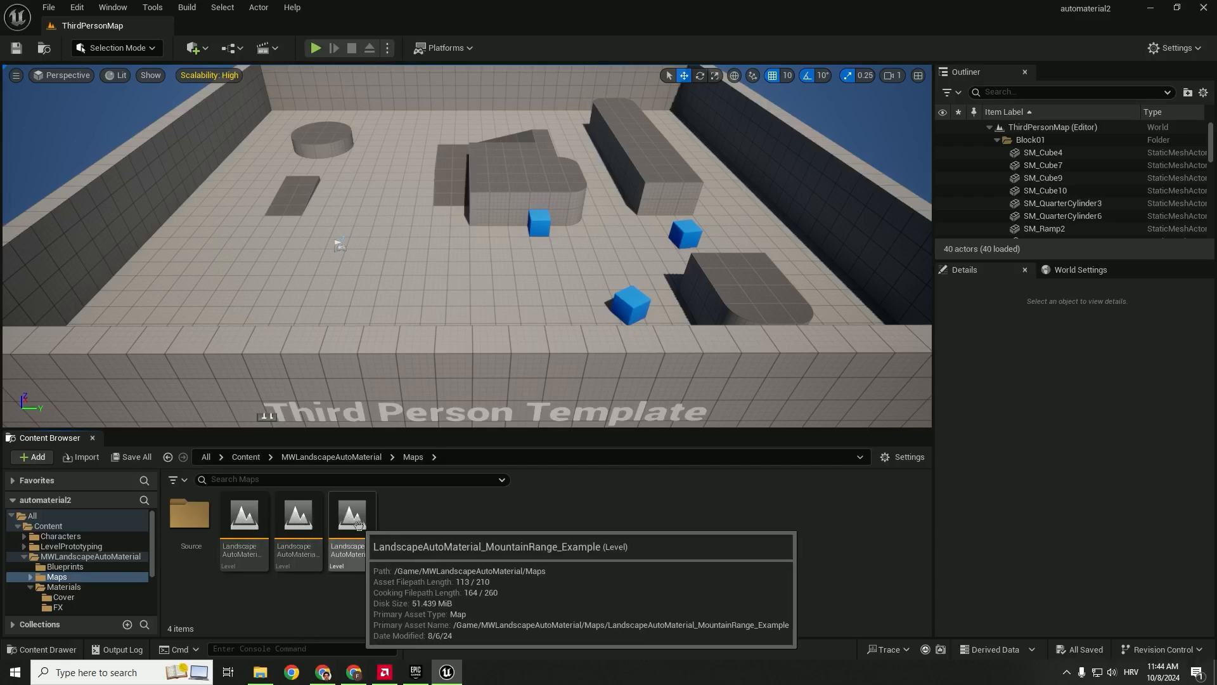
pyautogui.doubleClick(352, 516)
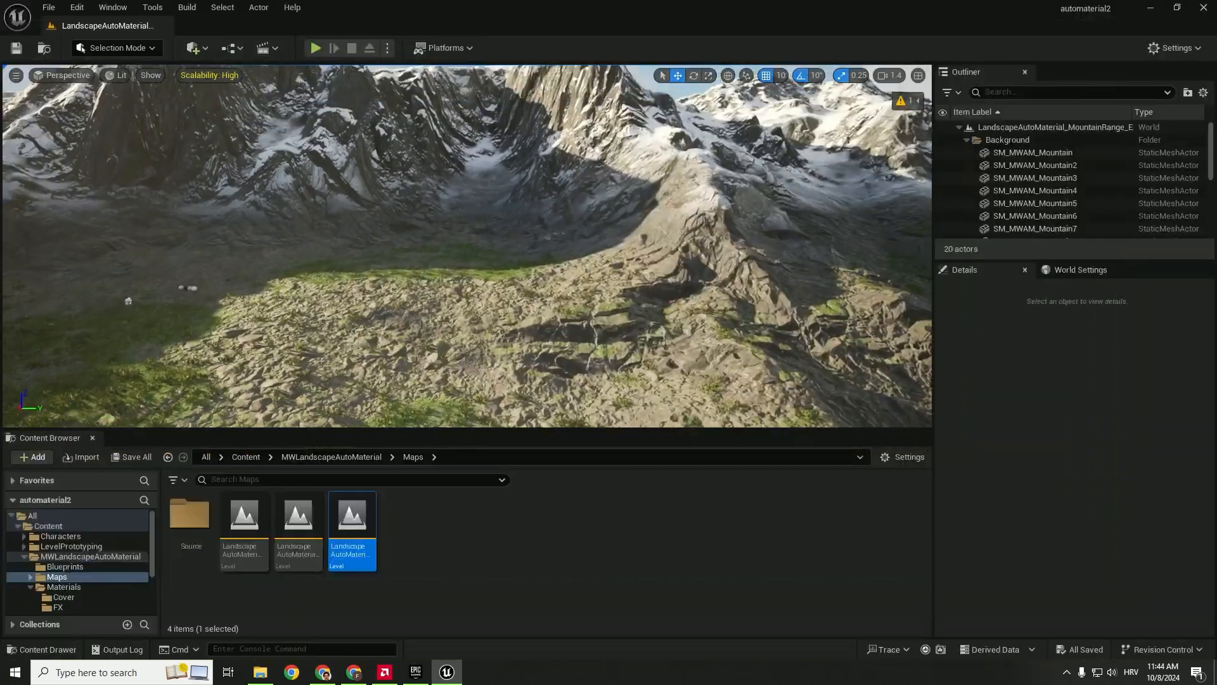
# Switch the editor from Selection Mode to Landscape mode
pyautogui.click(115, 47)
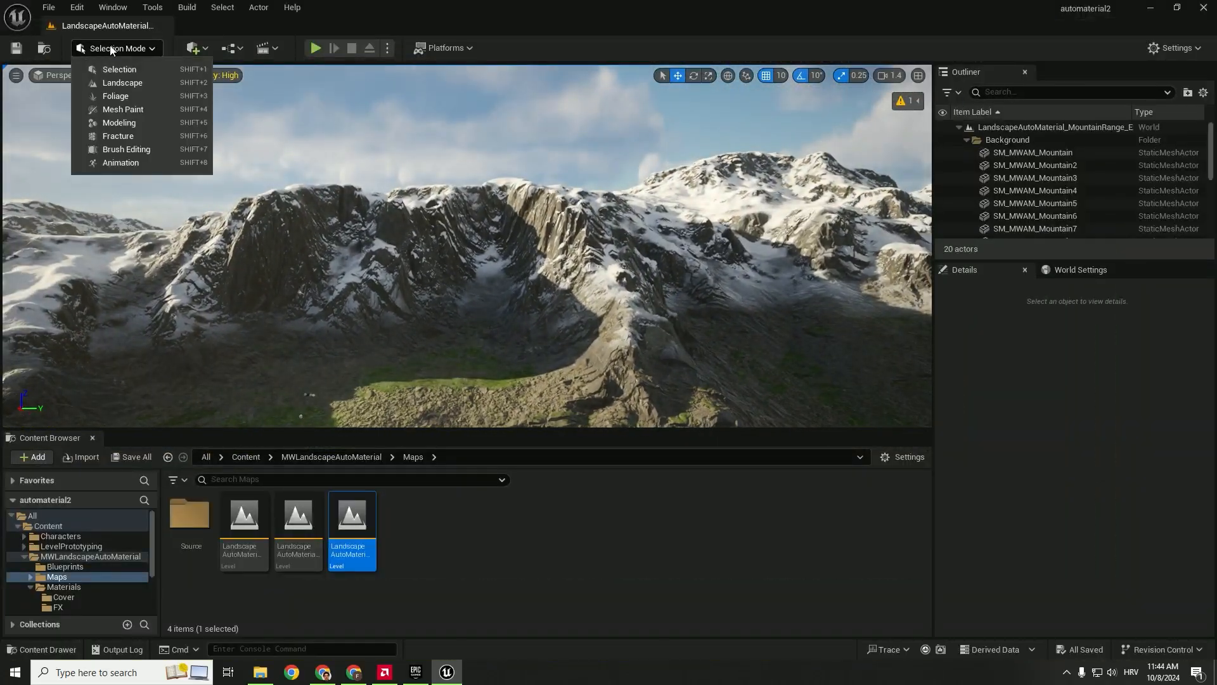
pyautogui.click(122, 82)
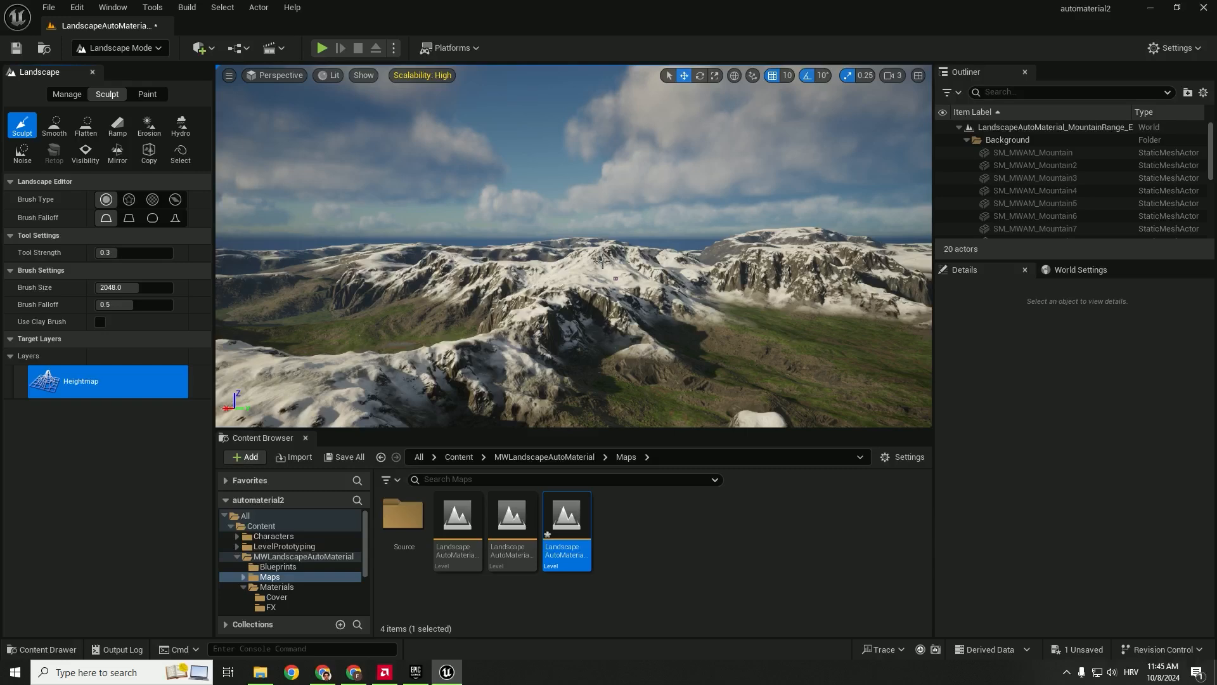
pyautogui.moveTo(83, 51)
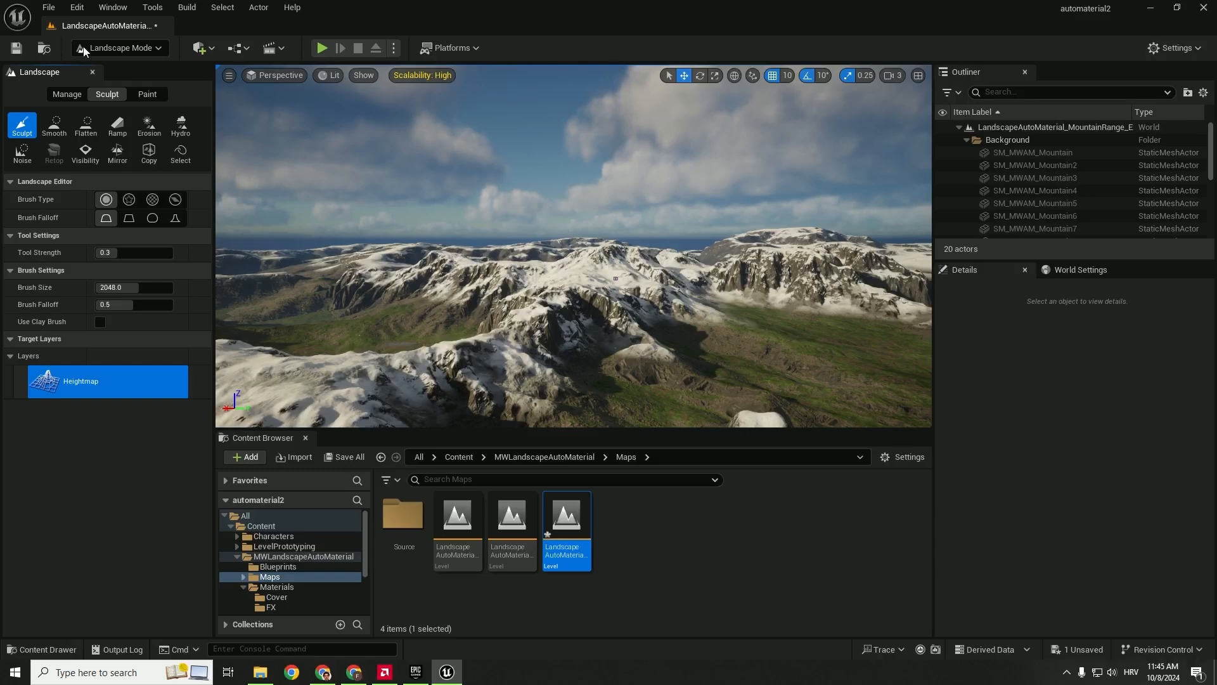
# Create a new Basic level, discarding changes to the example level
pyautogui.click(49, 8)
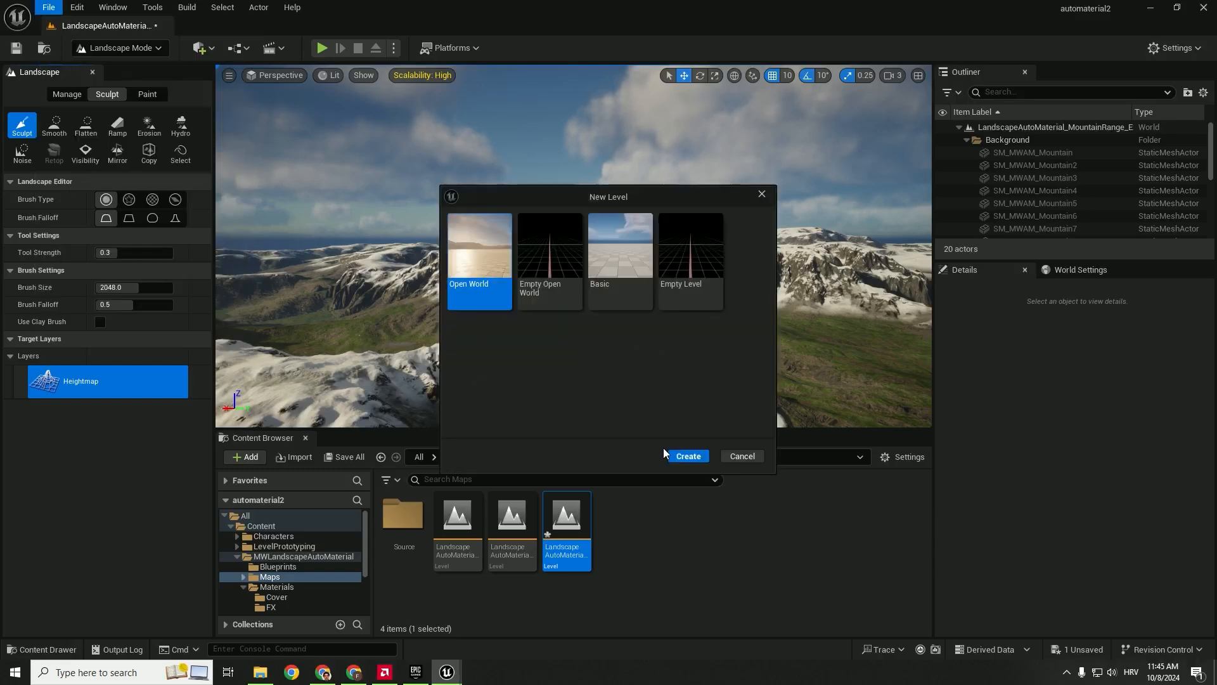
pyautogui.click(686, 456)
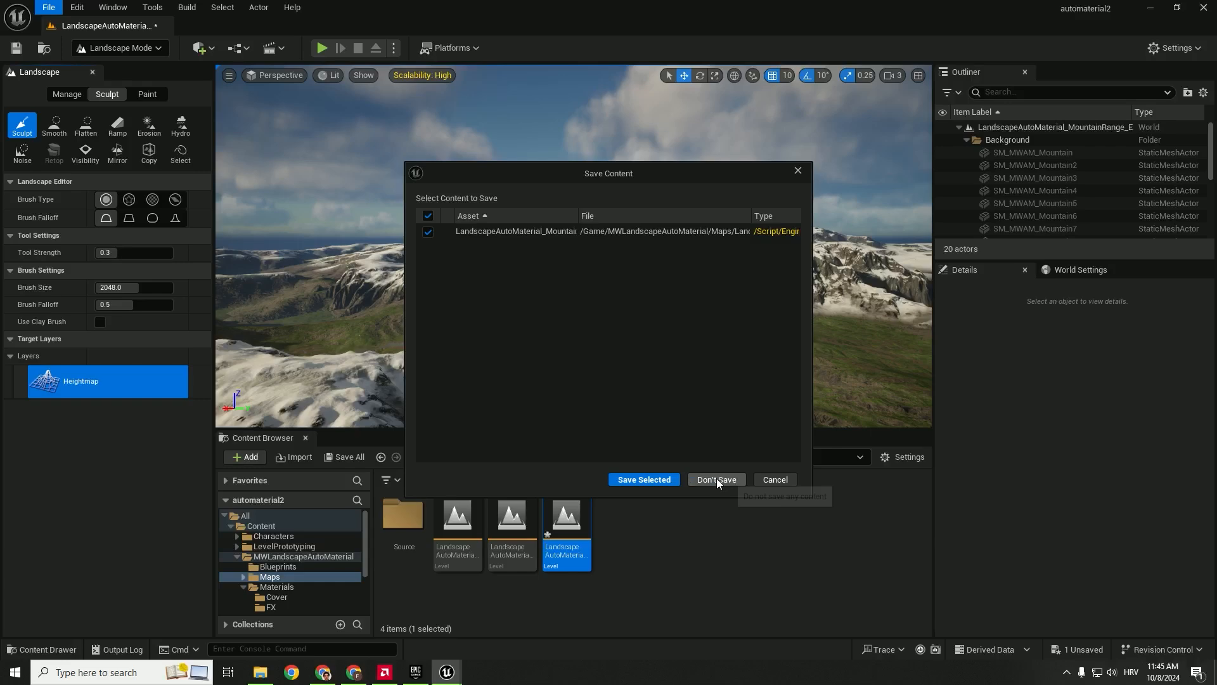
pyautogui.click(715, 480)
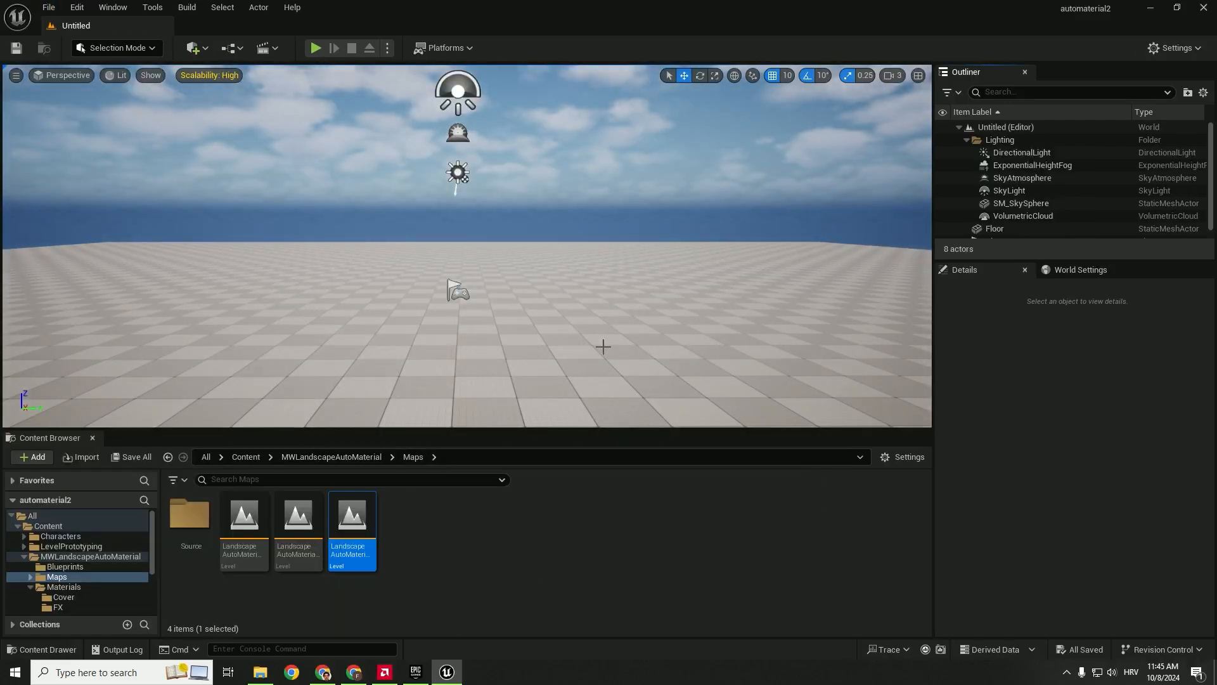
# Enter Landscape mode on the new level and show the landscape creation settings
pyautogui.click(115, 47)
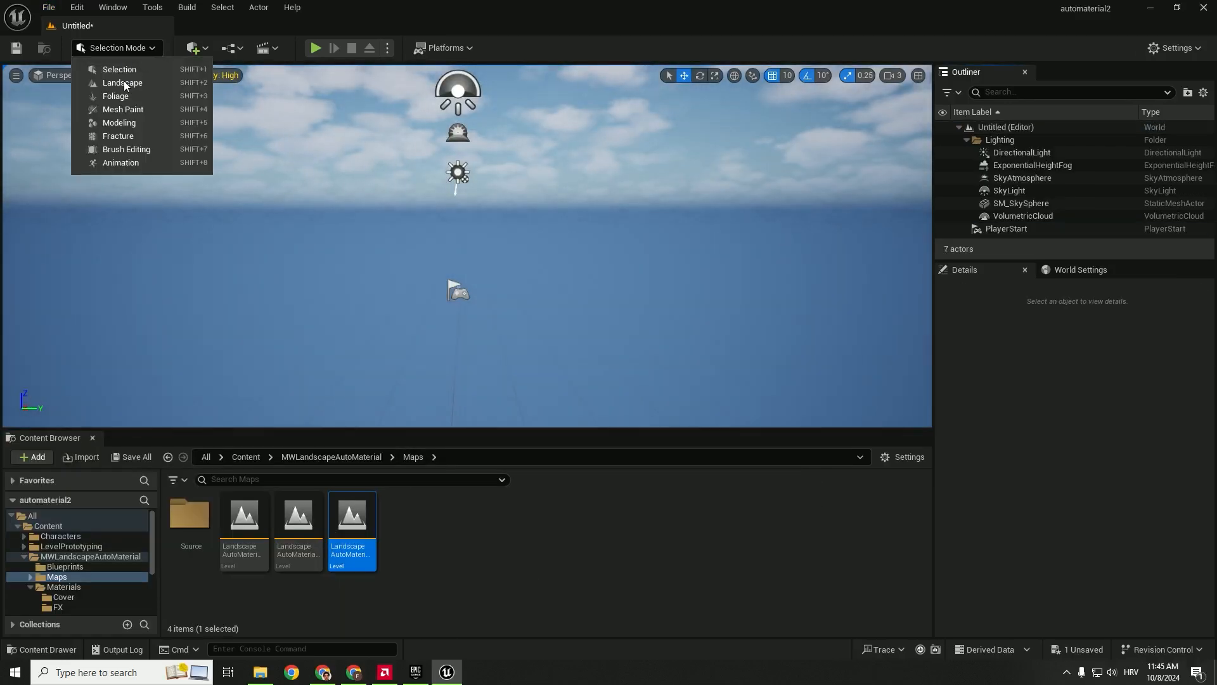
pyautogui.click(122, 84)
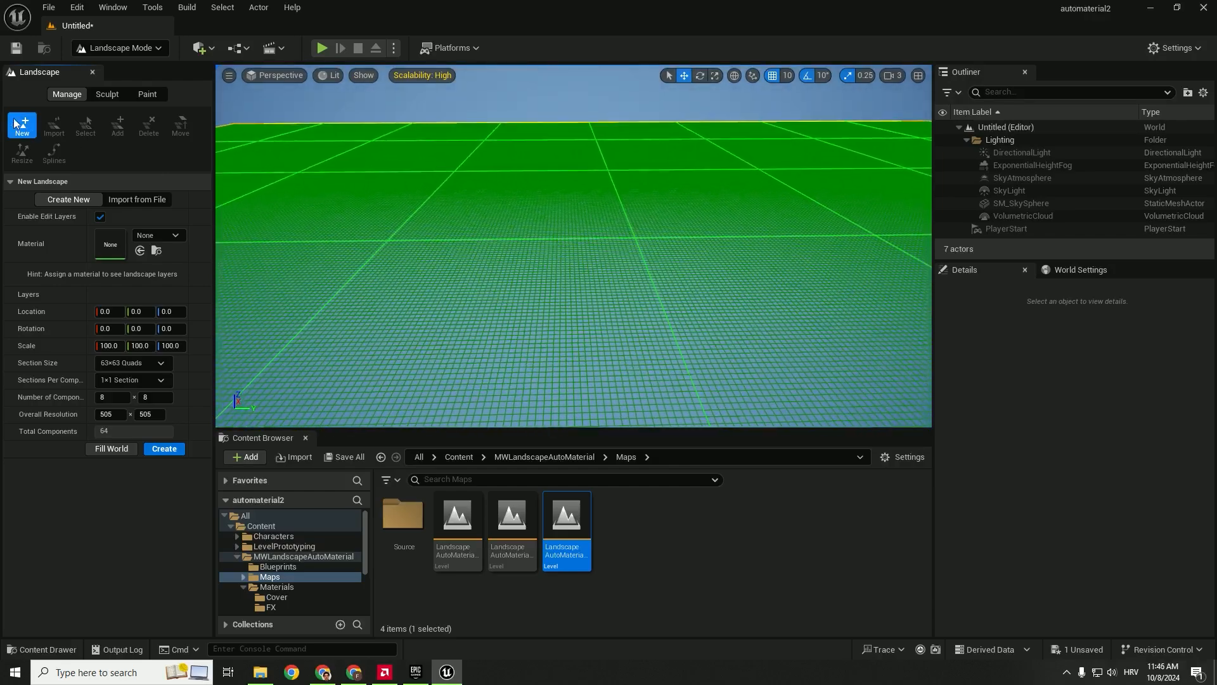
pyautogui.click(137, 199)
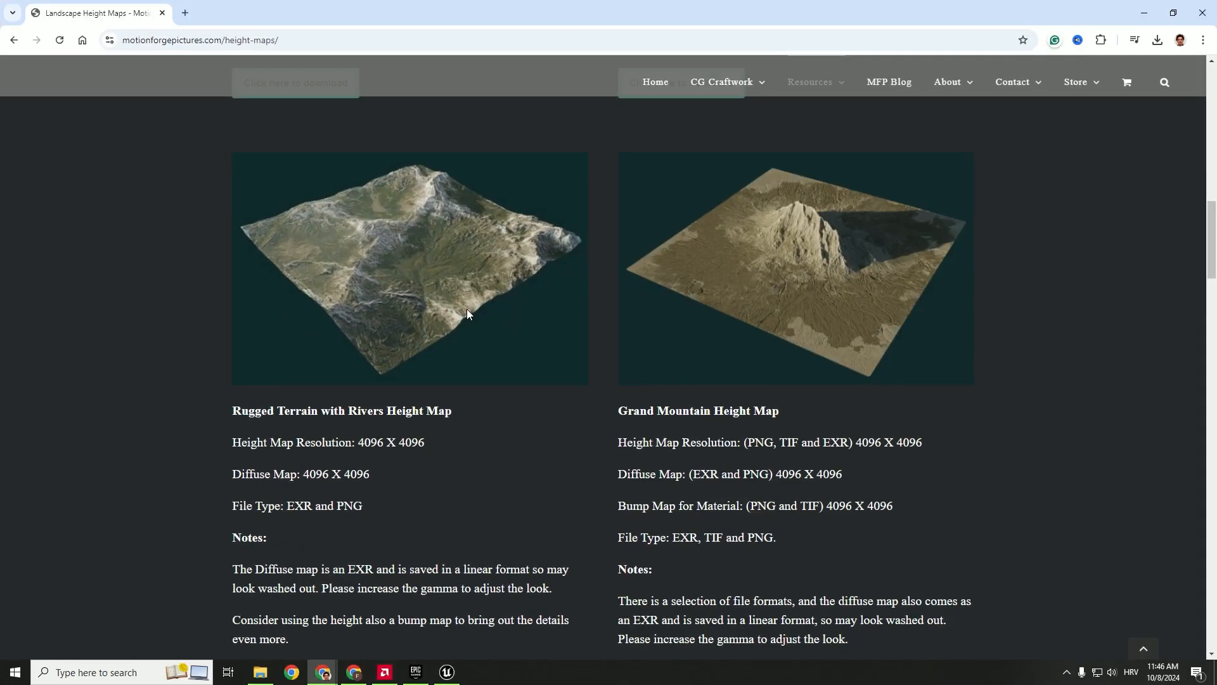
# Open the Grand Mountain Height Map Shared archive, reach its Height Map PNG, and return to the editor
pyautogui.scroll(3)
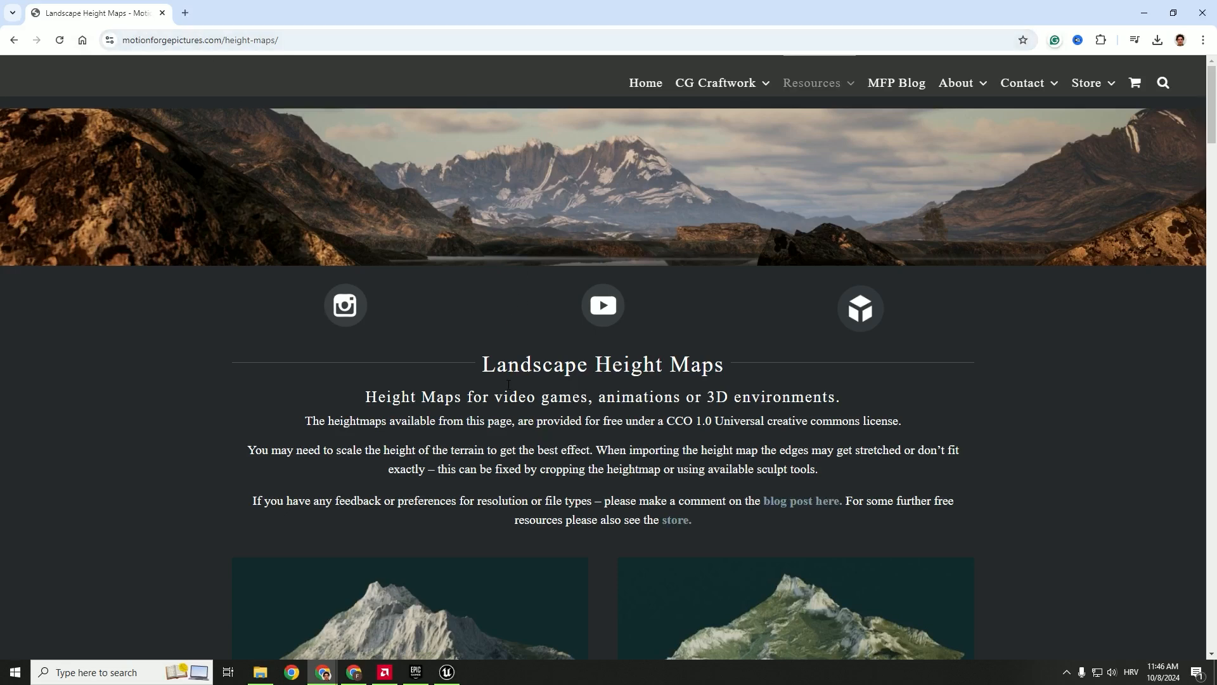
pyautogui.scroll(-3)
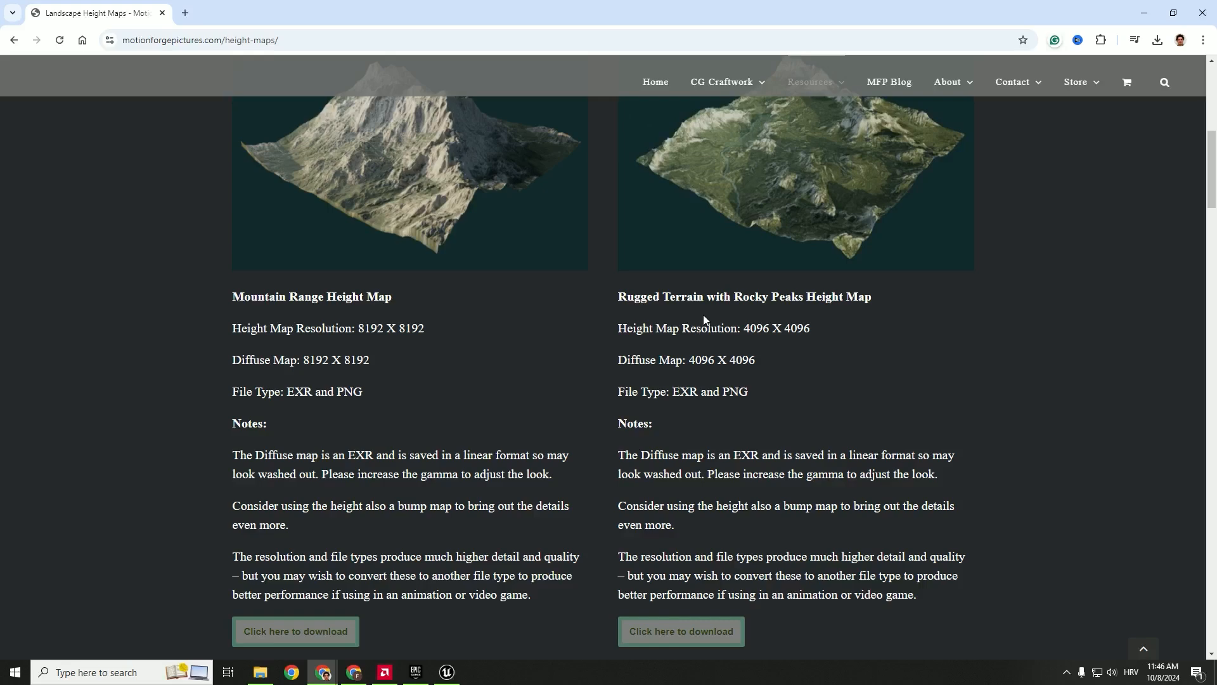
pyautogui.scroll(3)
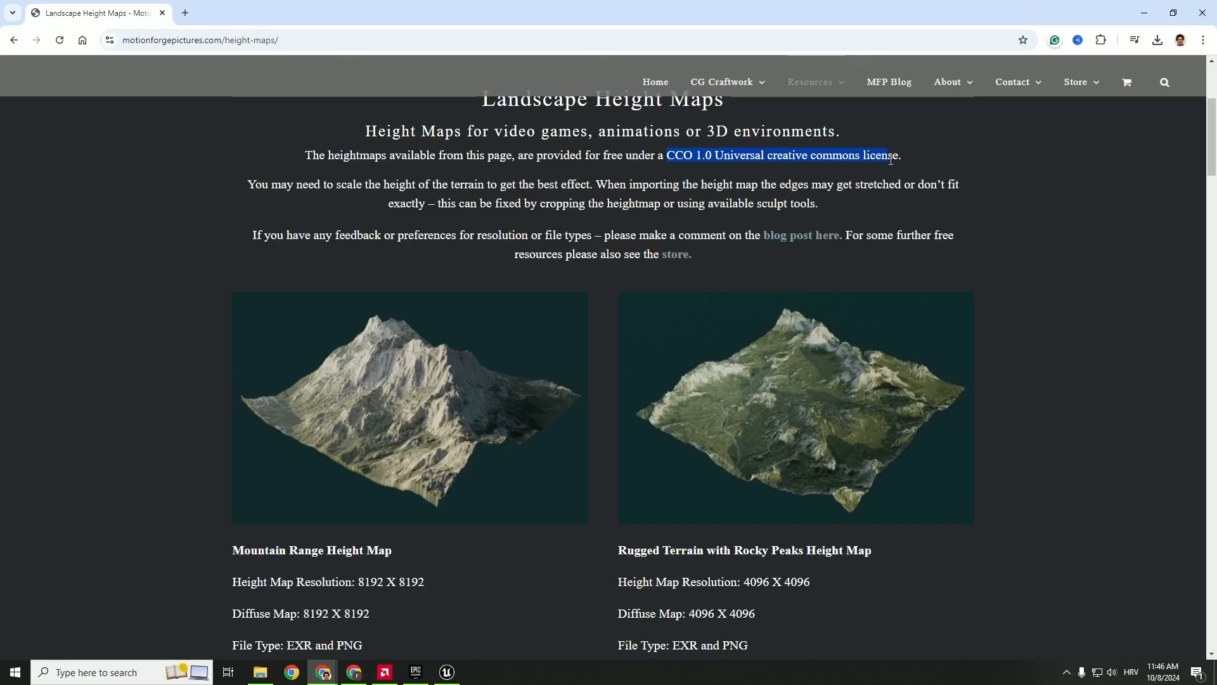
pyautogui.scroll(-3)
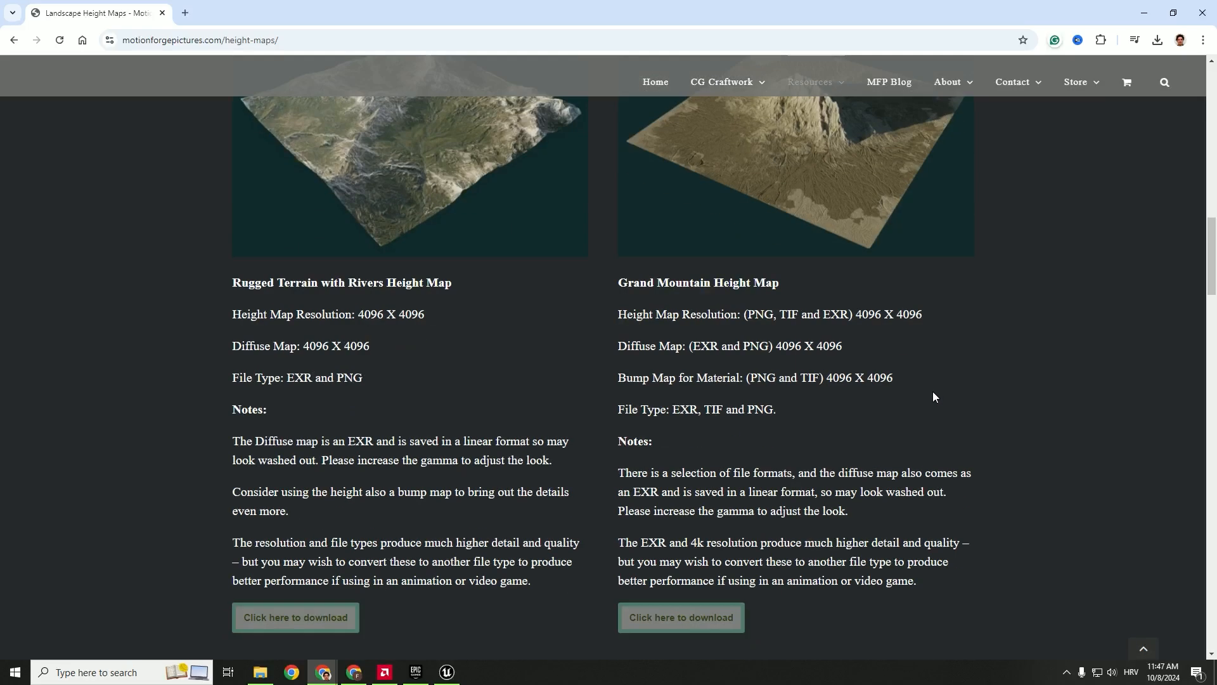
pyautogui.scroll(-3)
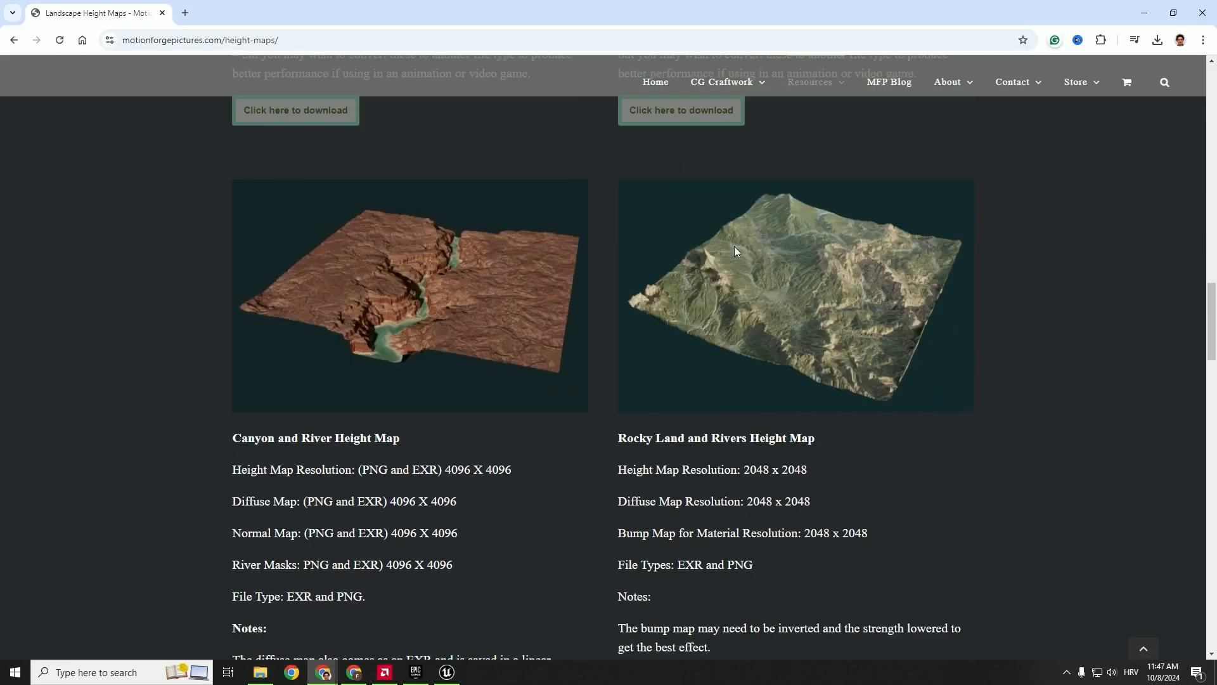
pyautogui.scroll(-3)
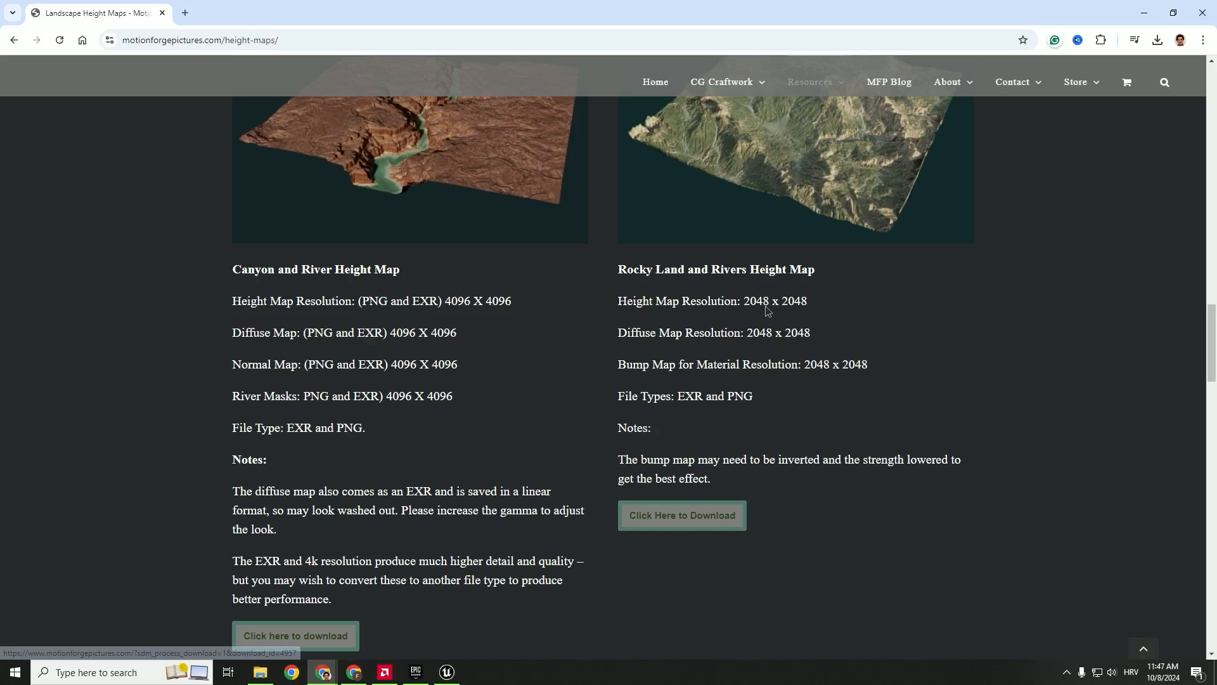
pyautogui.click(681, 515)
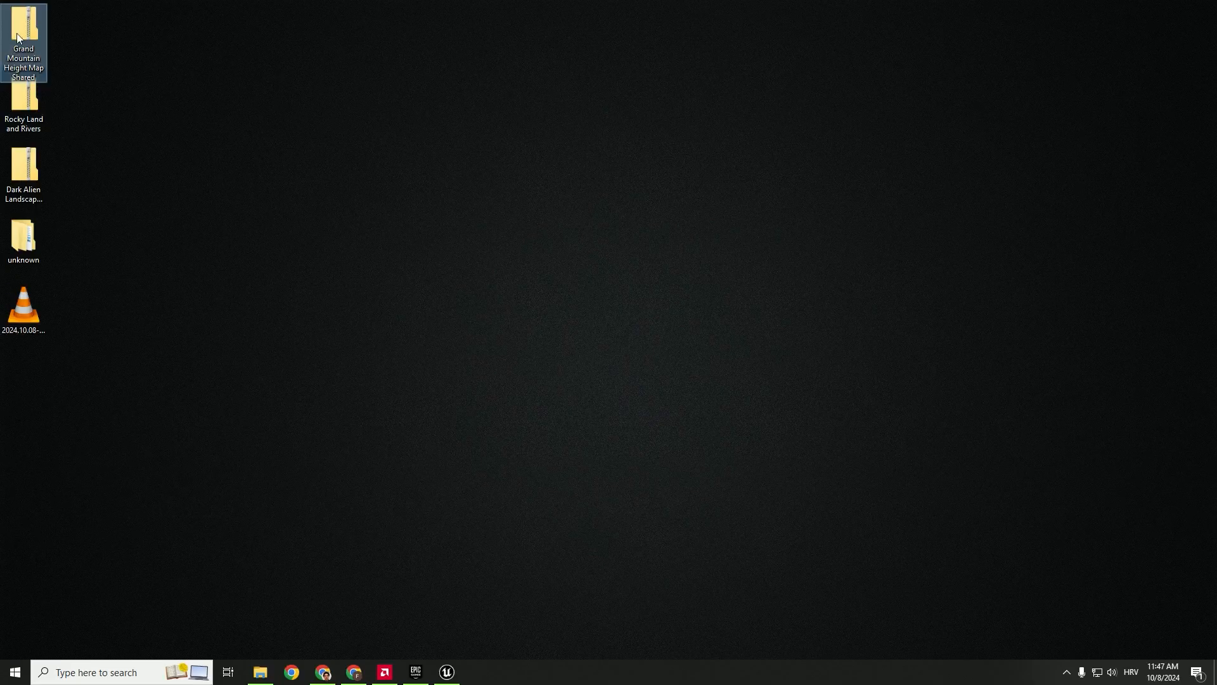
pyautogui.doubleClick(22, 31)
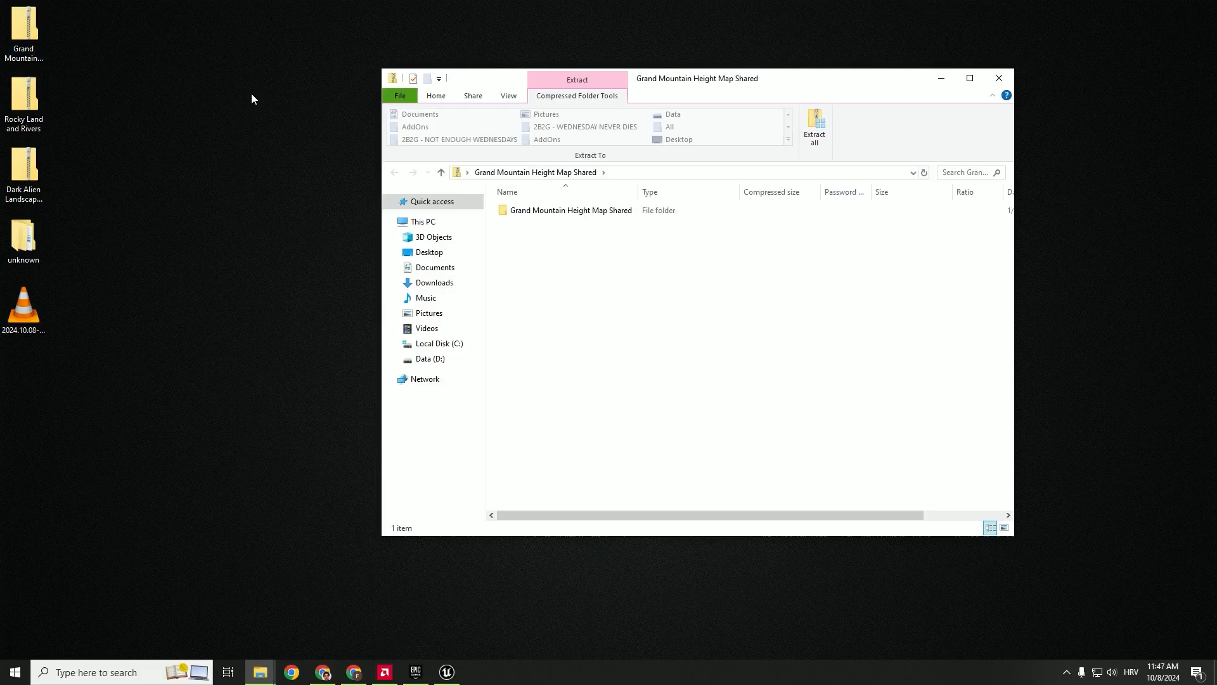
pyautogui.doubleClick(573, 209)
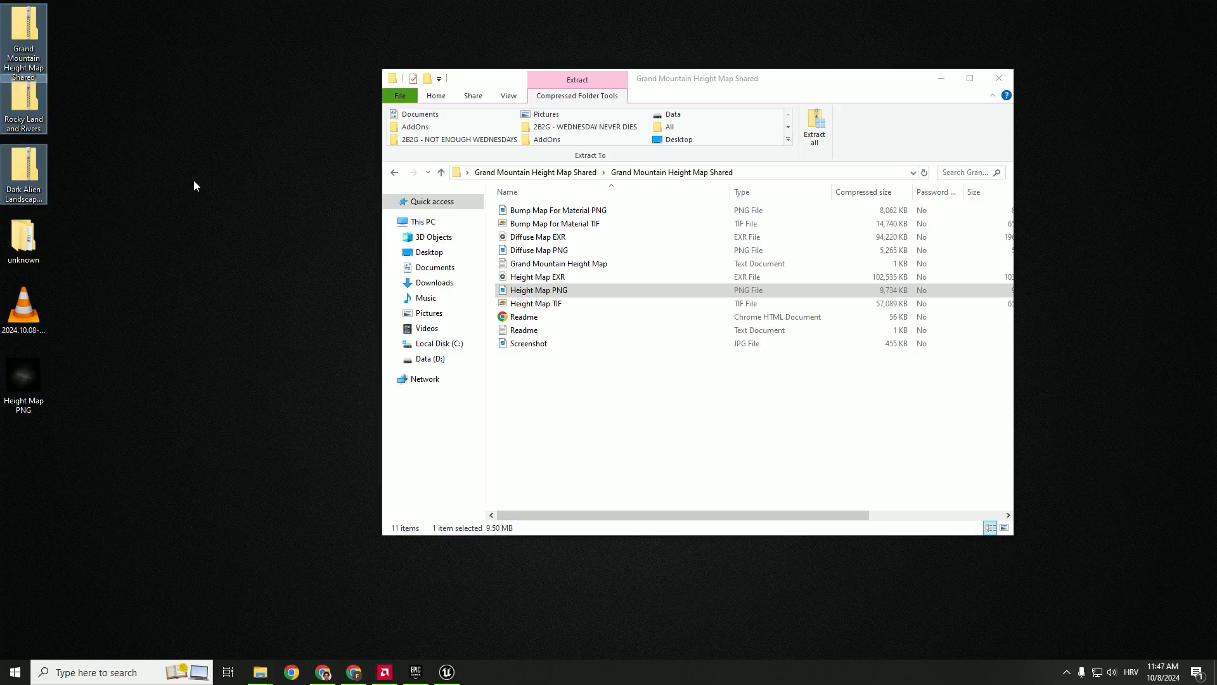
pyautogui.click(445, 672)
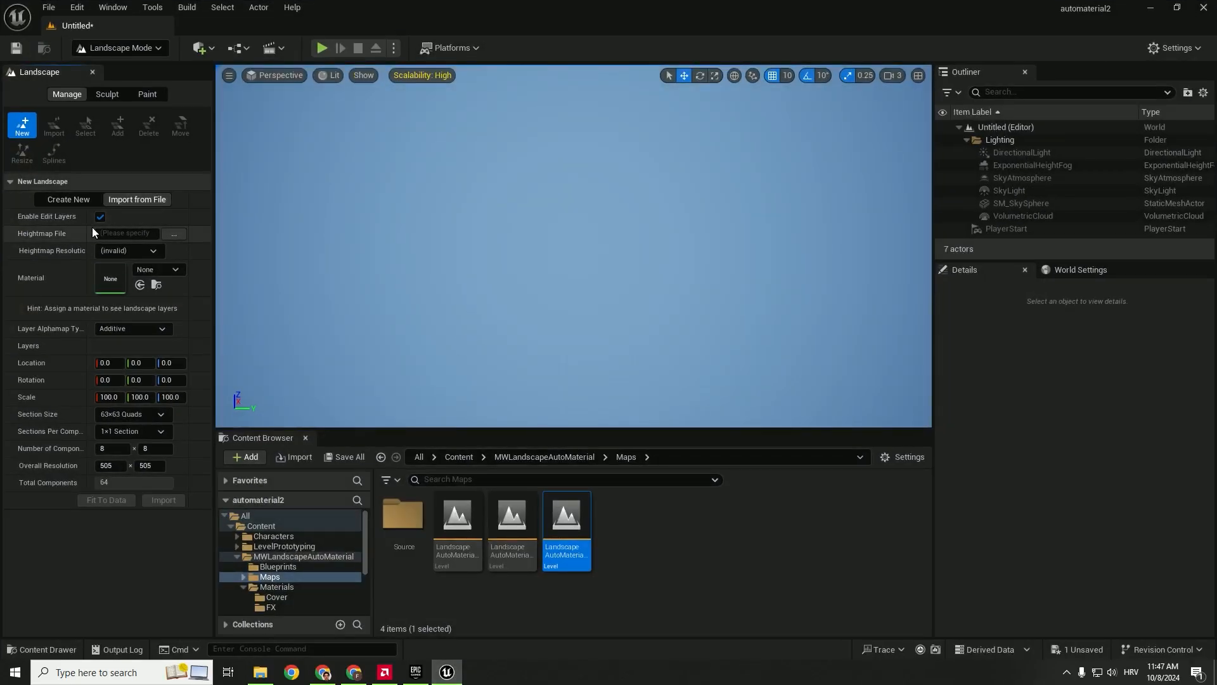
# Choose the desktop Height Map PNG as the landscape's import heightmap
pyautogui.click(174, 233)
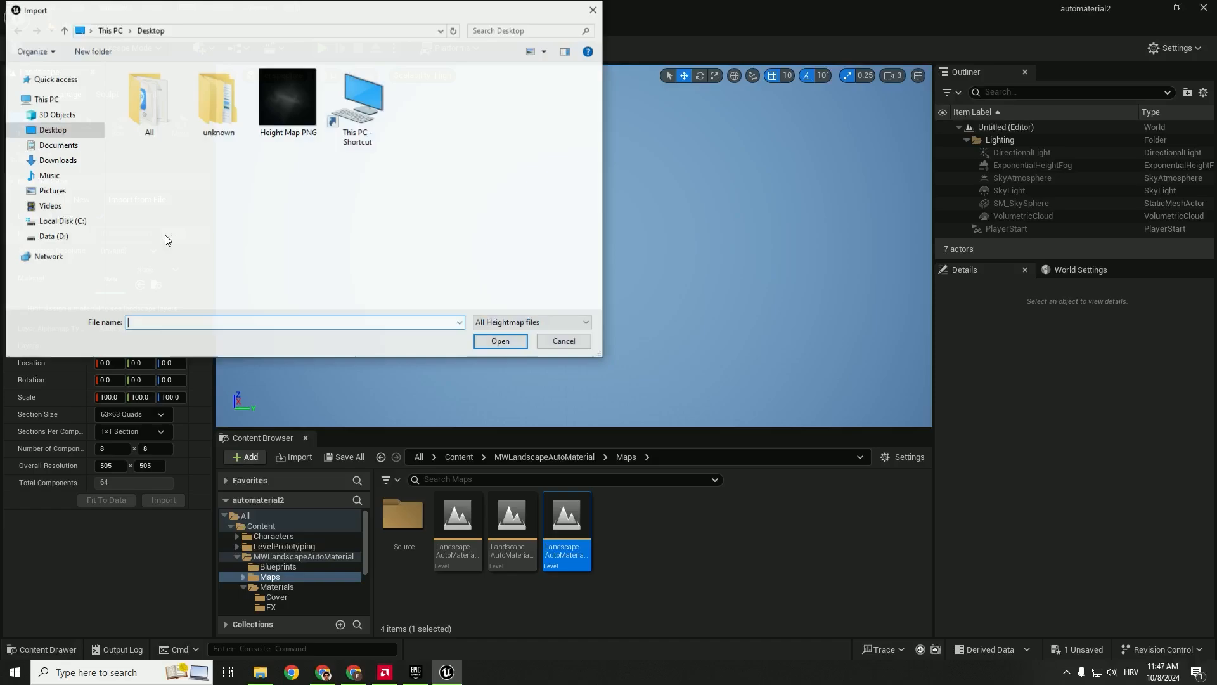
pyautogui.click(500, 341)
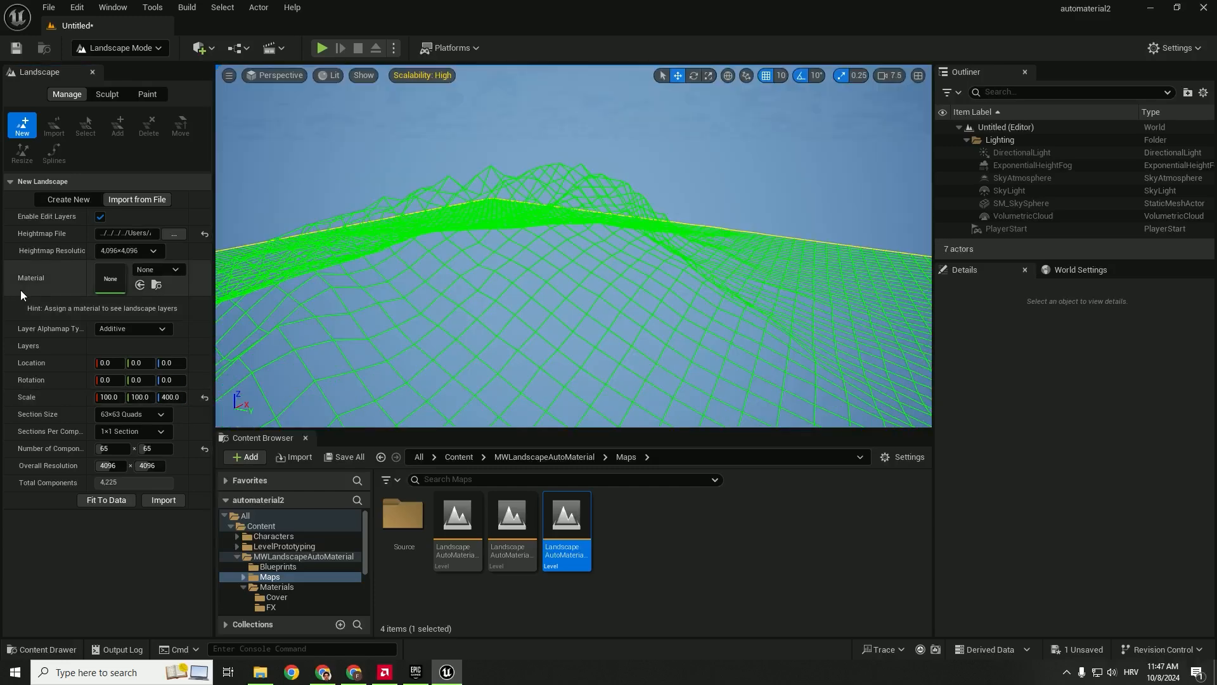
pyautogui.moveTo(324, 570)
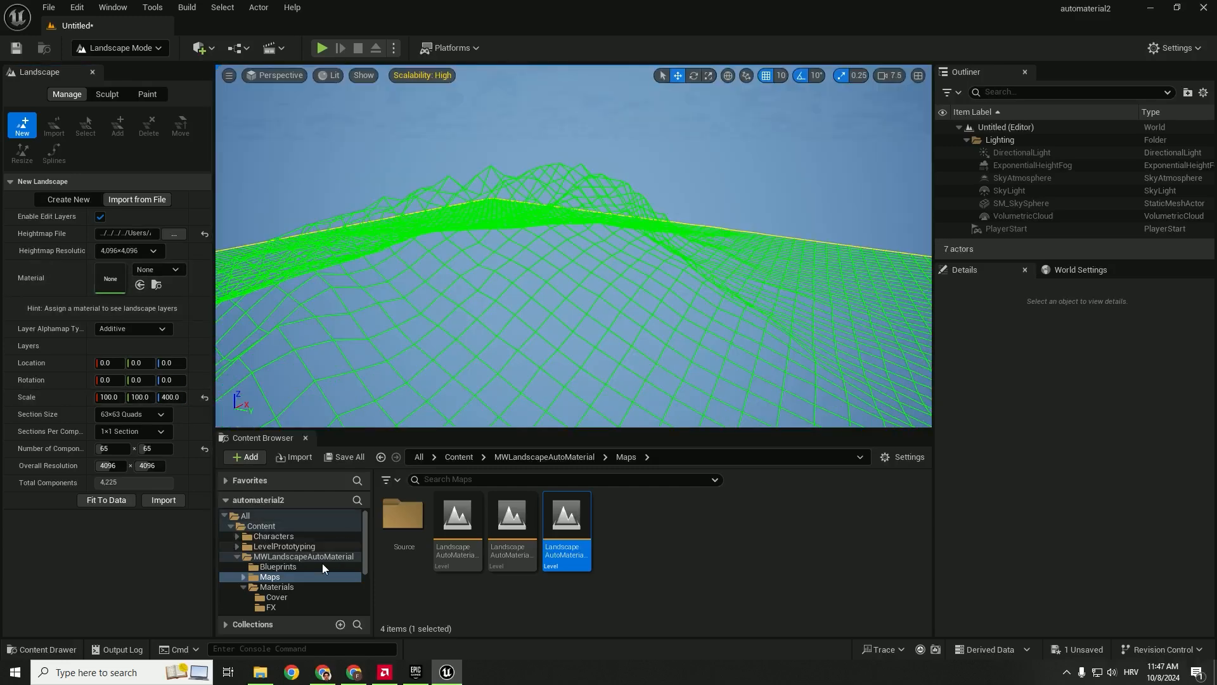
# Assign MTL_MWAM_Landscape_MountainRangeExample from Materials > Landscape as the landscape material
pyautogui.click(303, 555)
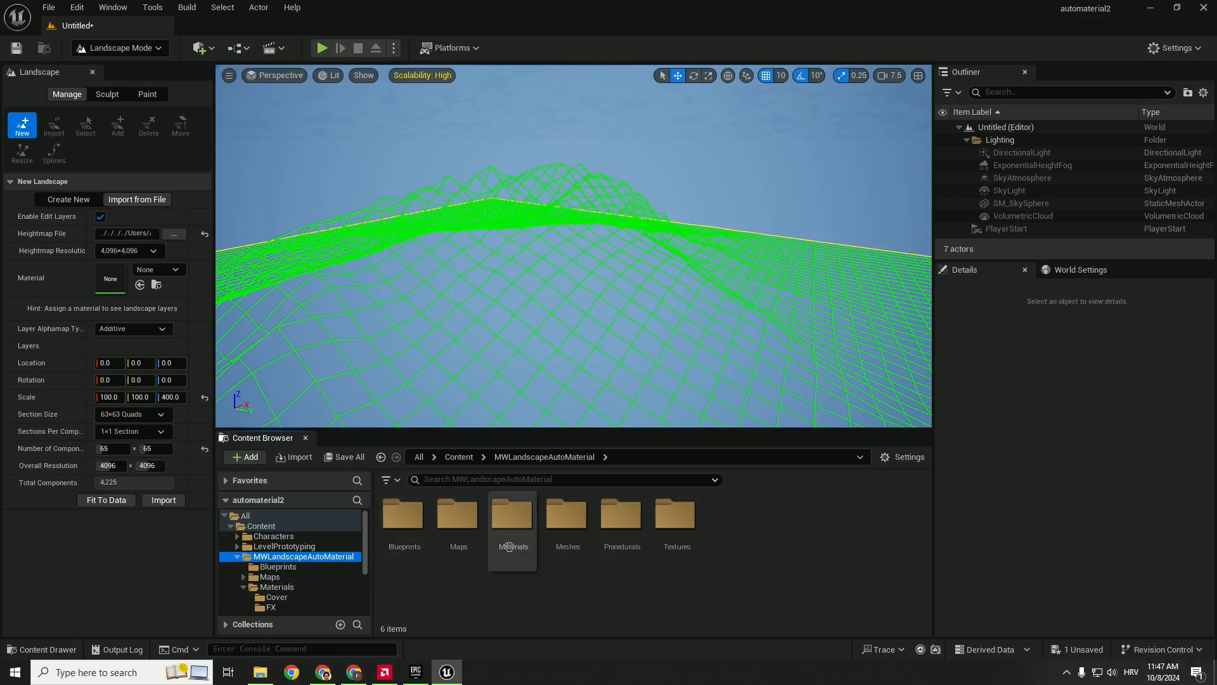
pyautogui.doubleClick(511, 515)
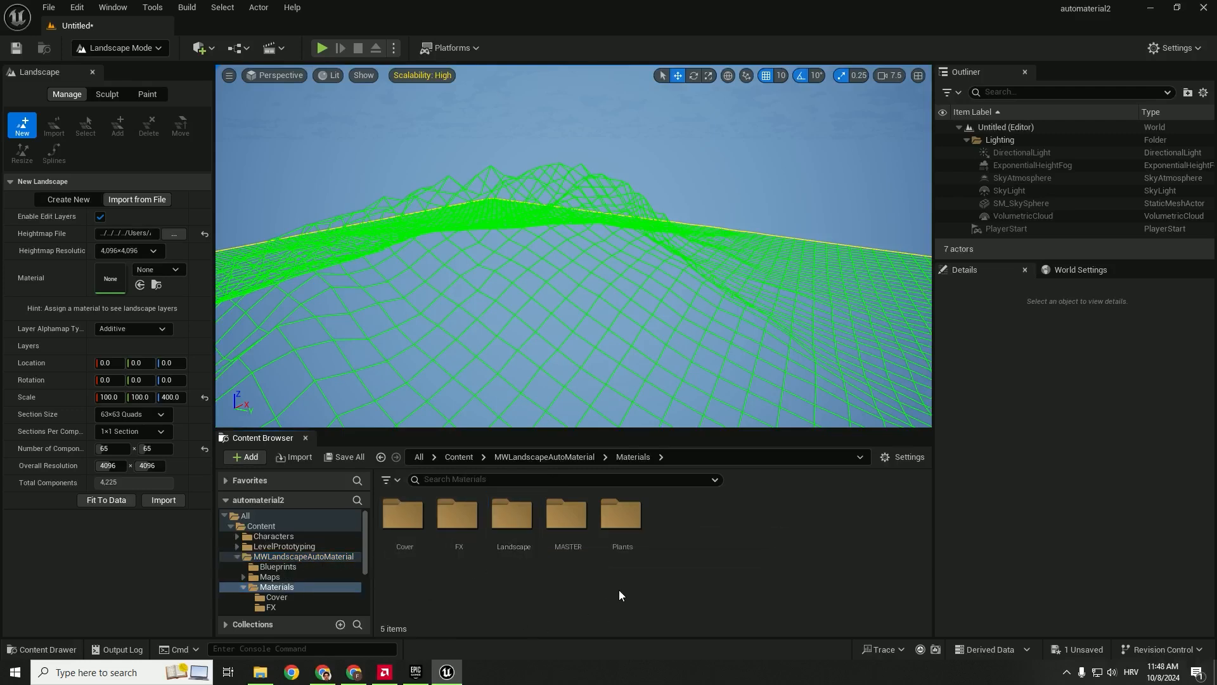
pyautogui.doubleClick(514, 516)
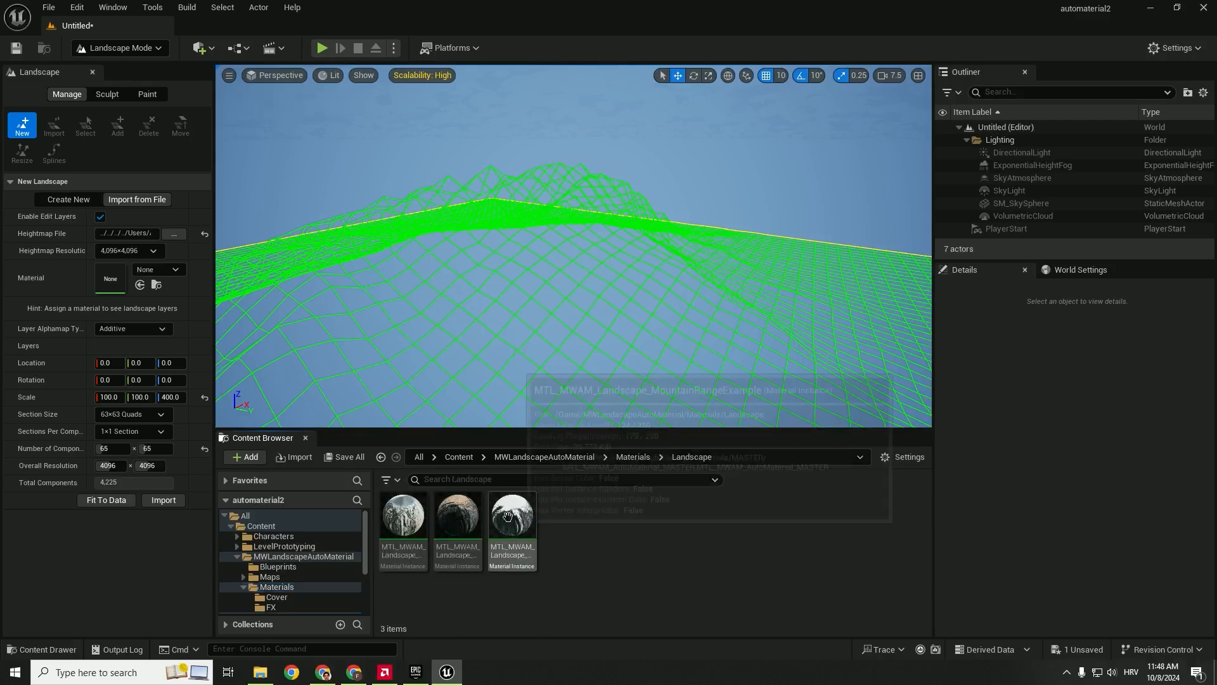
pyautogui.moveTo(511, 518)
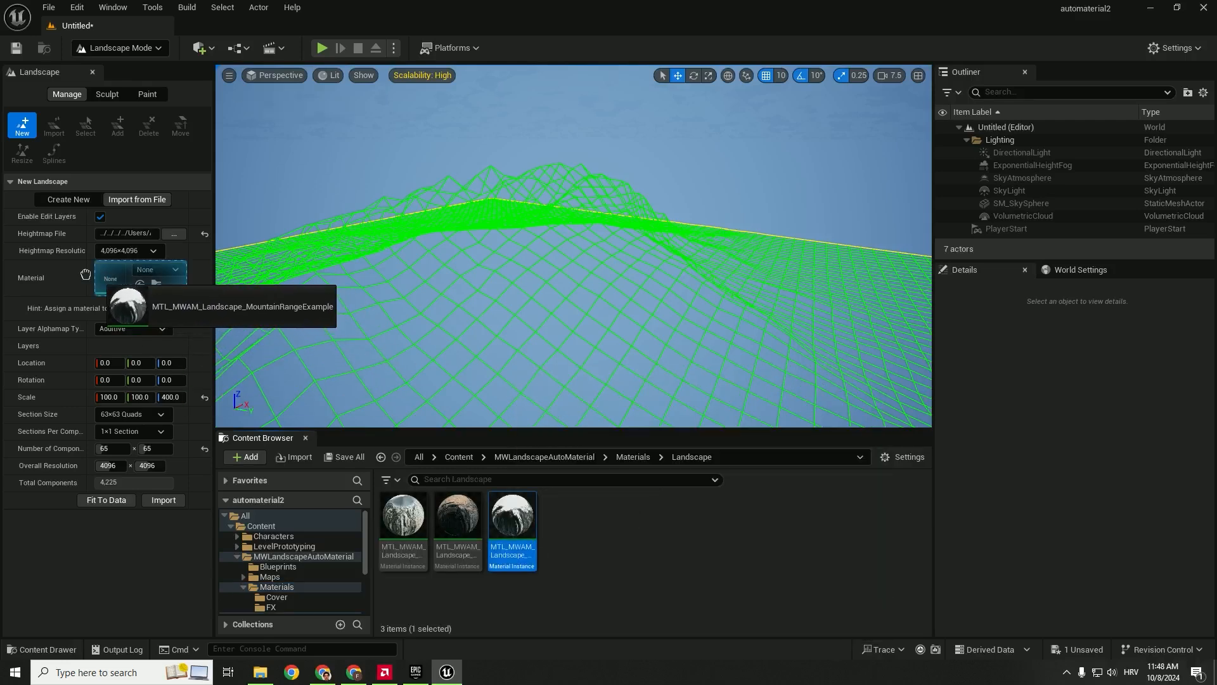
pyautogui.click(162, 475)
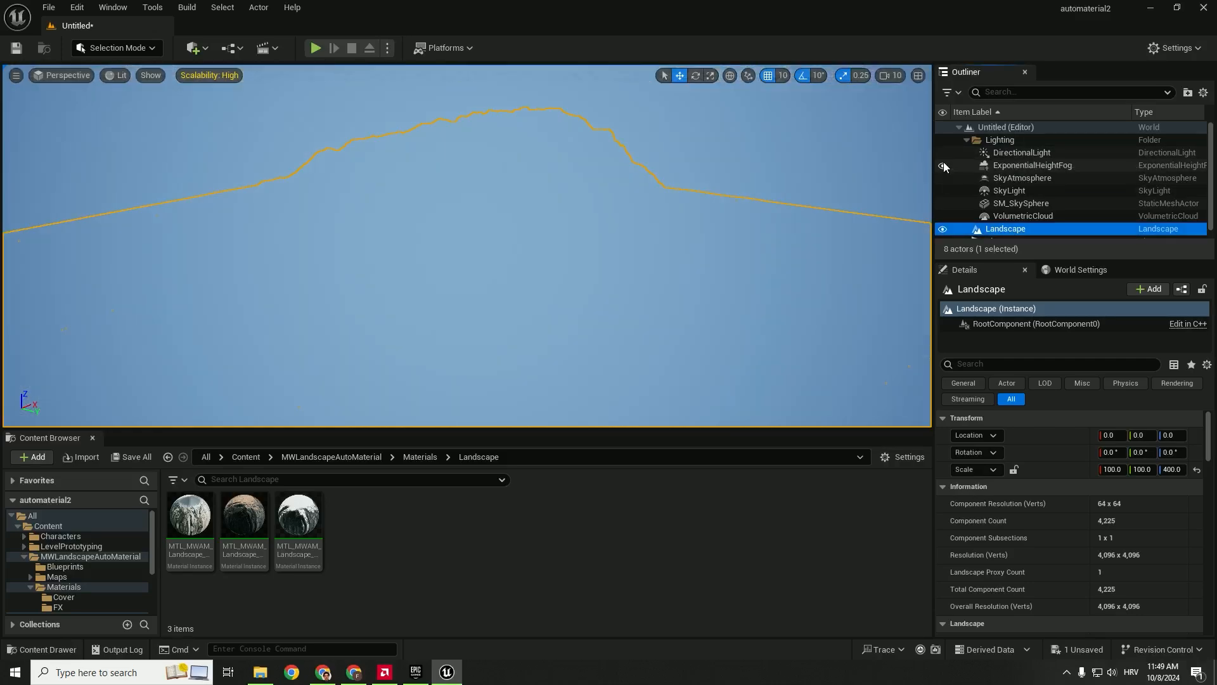
# View the imported landscape rendering as rocky mountain terrain in the viewport
pyautogui.click(1032, 165)
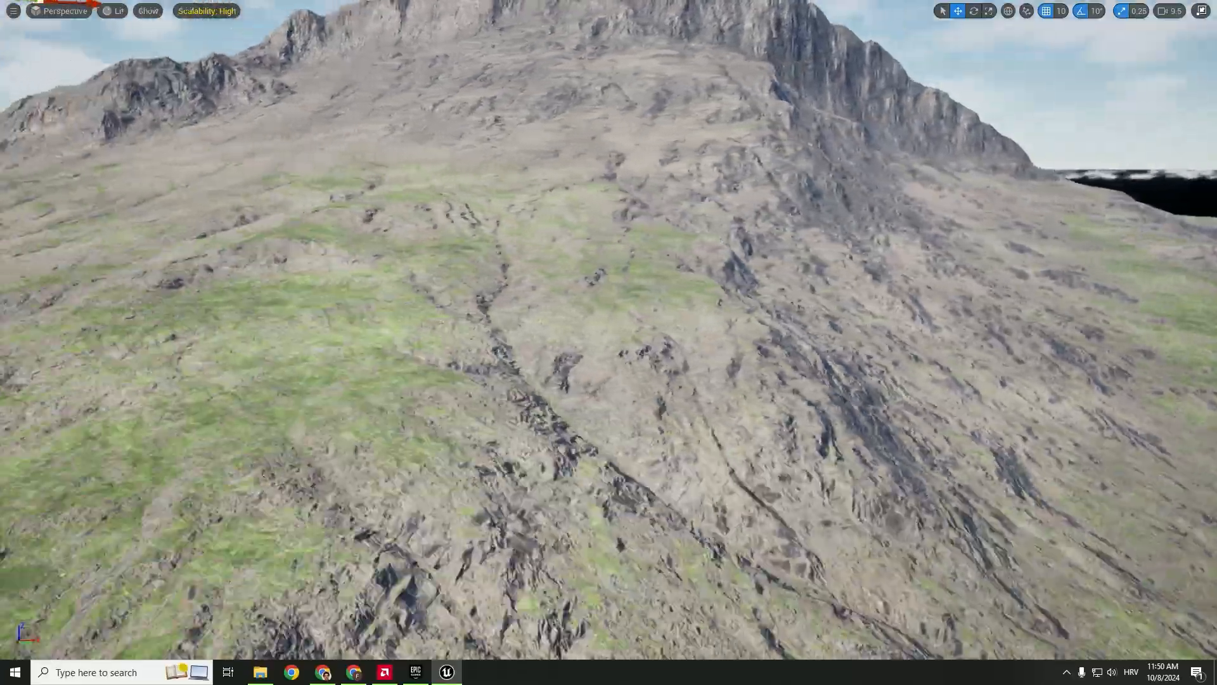
pyautogui.moveTo(608, 350); pyautogui.dragTo(609, 234)
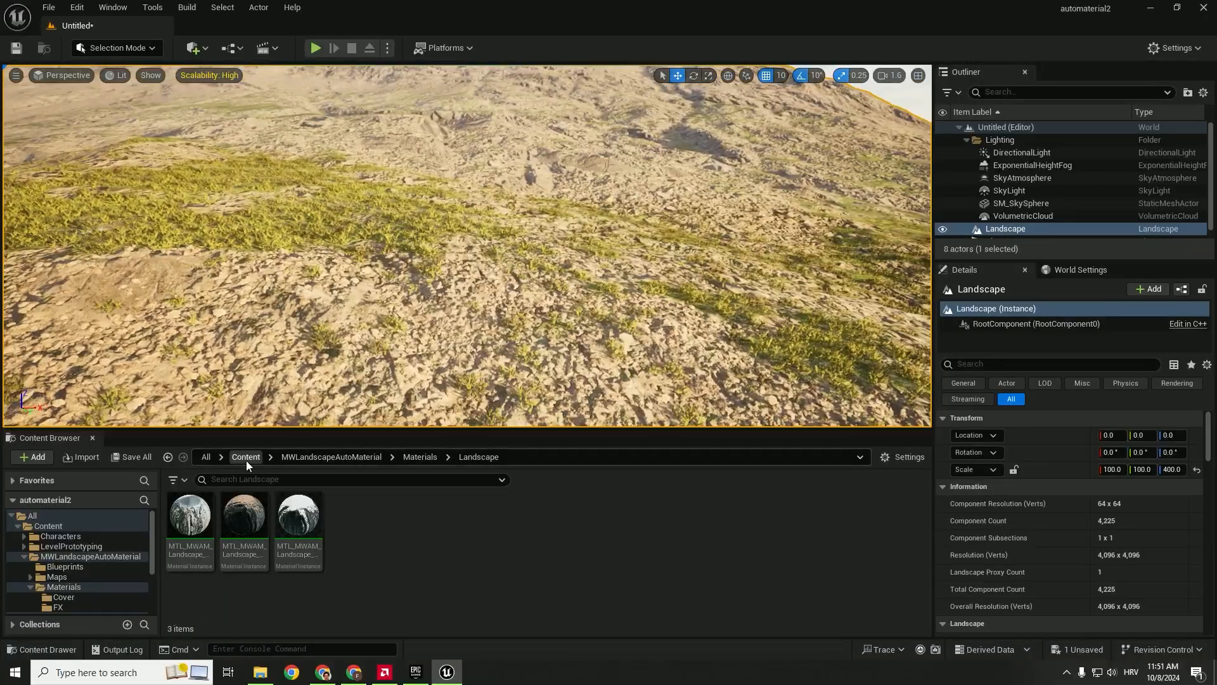
# Open the MountainRangeExample material instance and expand its 3_Grass parameter group
pyautogui.click(296, 516)
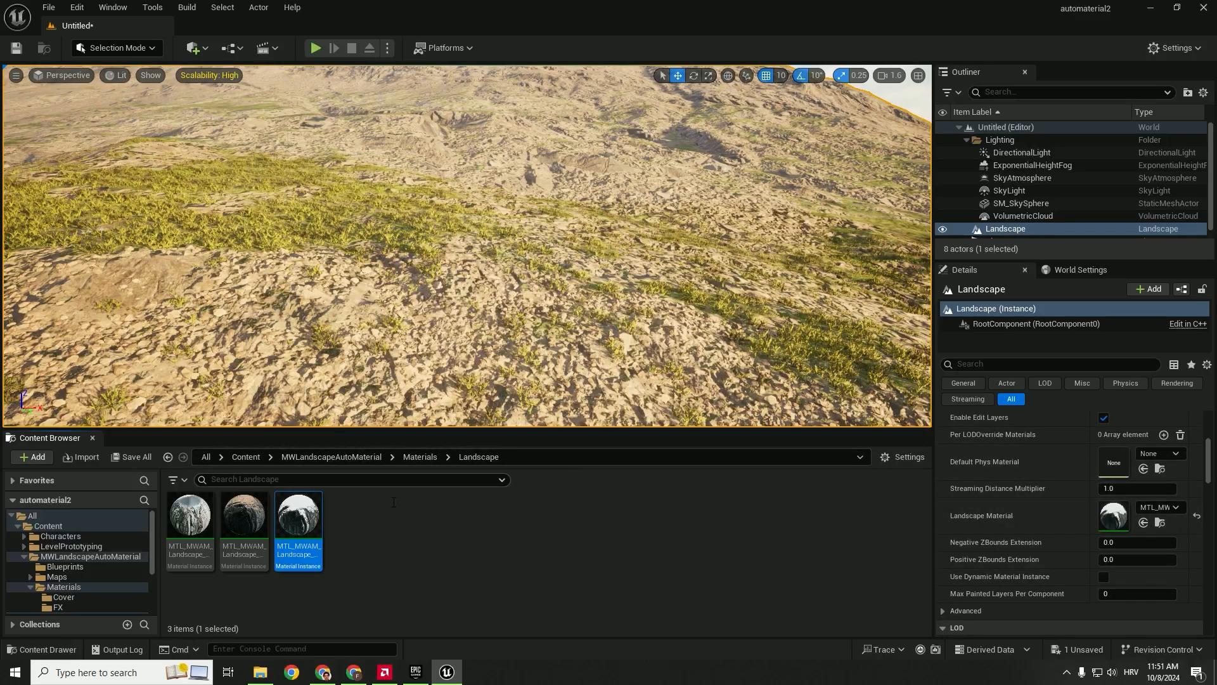
pyautogui.doubleClick(298, 514)
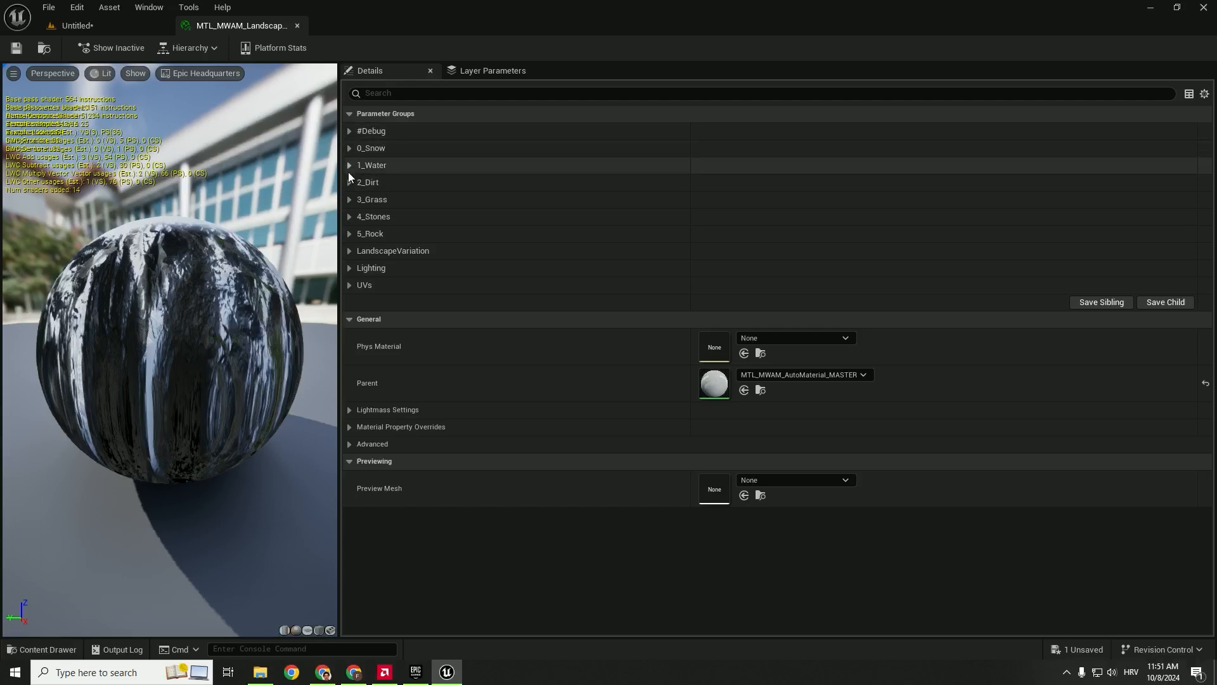
pyautogui.click(371, 199)
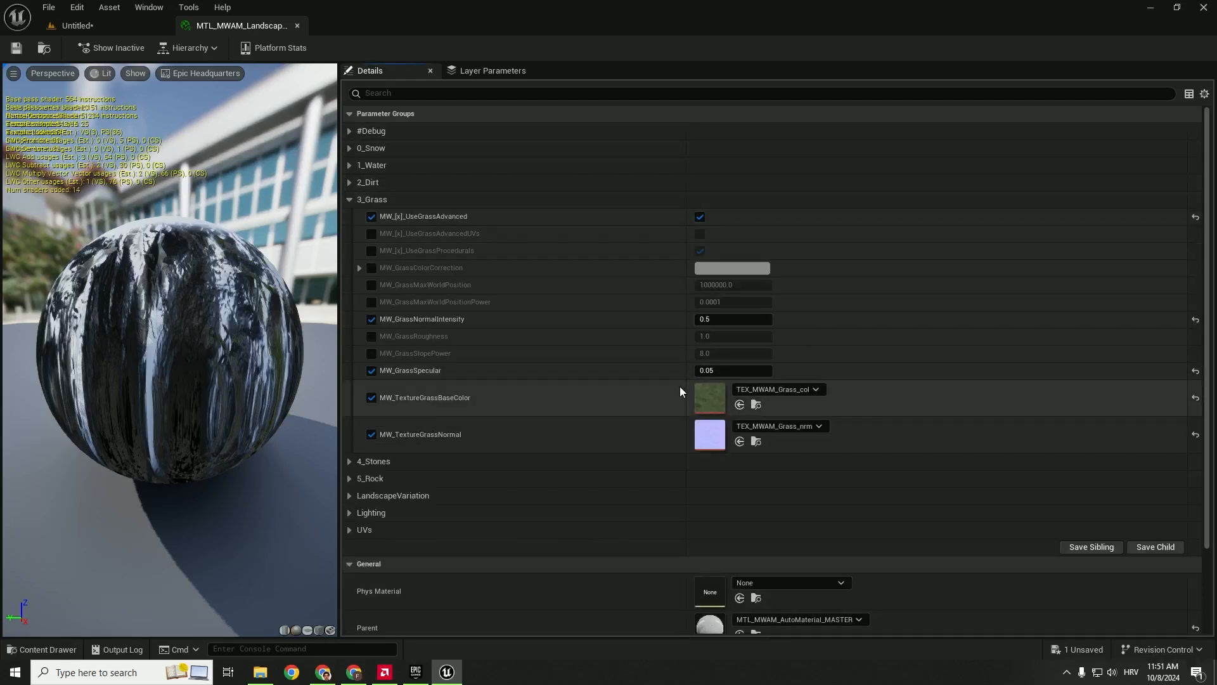
# Bring up the Content Drawer alongside the material instance editor
pyautogui.click(42, 649)
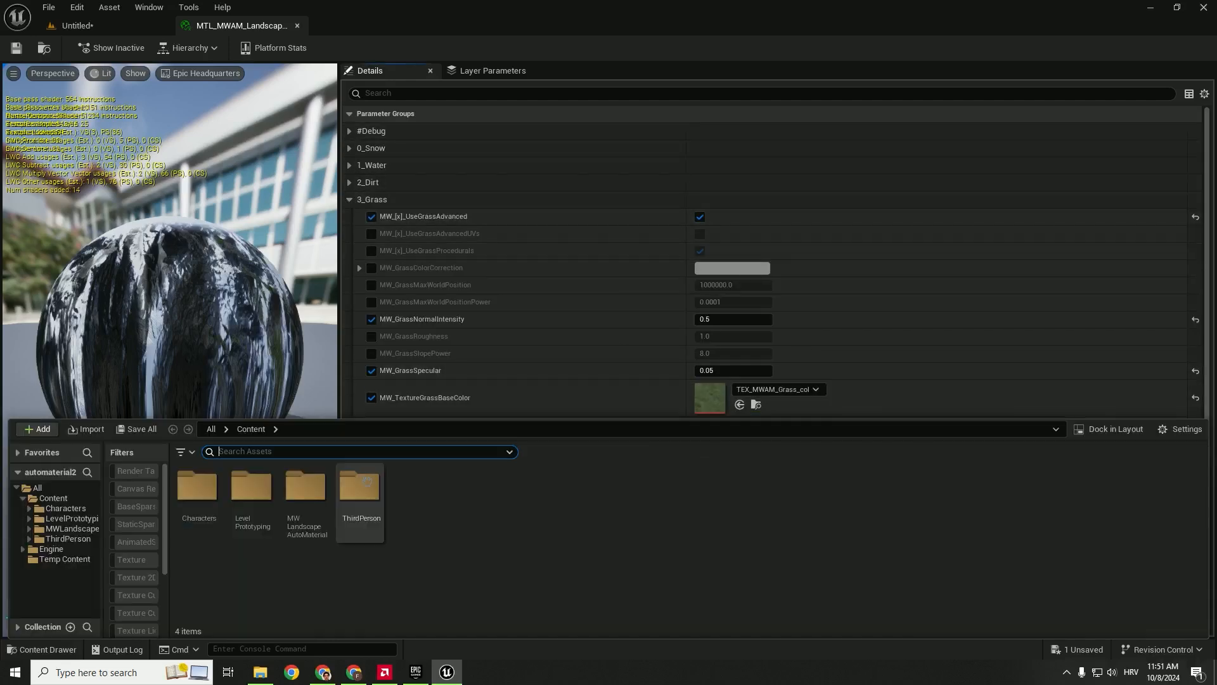
pyautogui.click(43, 653)
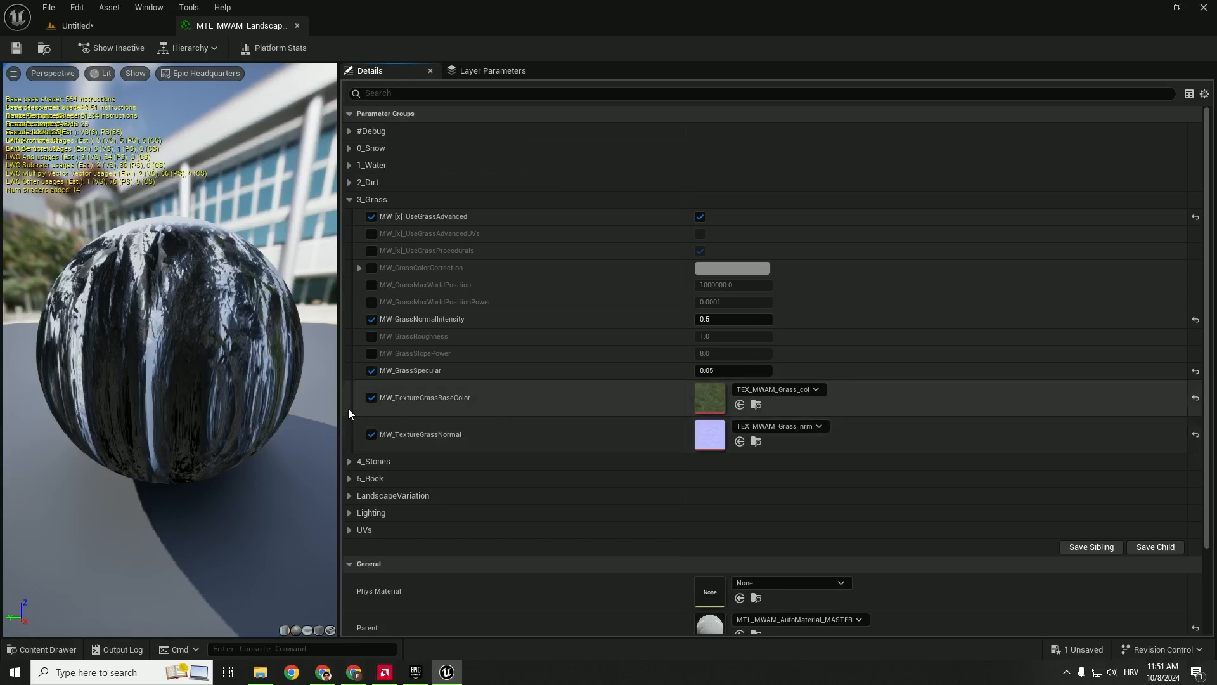
pyautogui.click(44, 655)
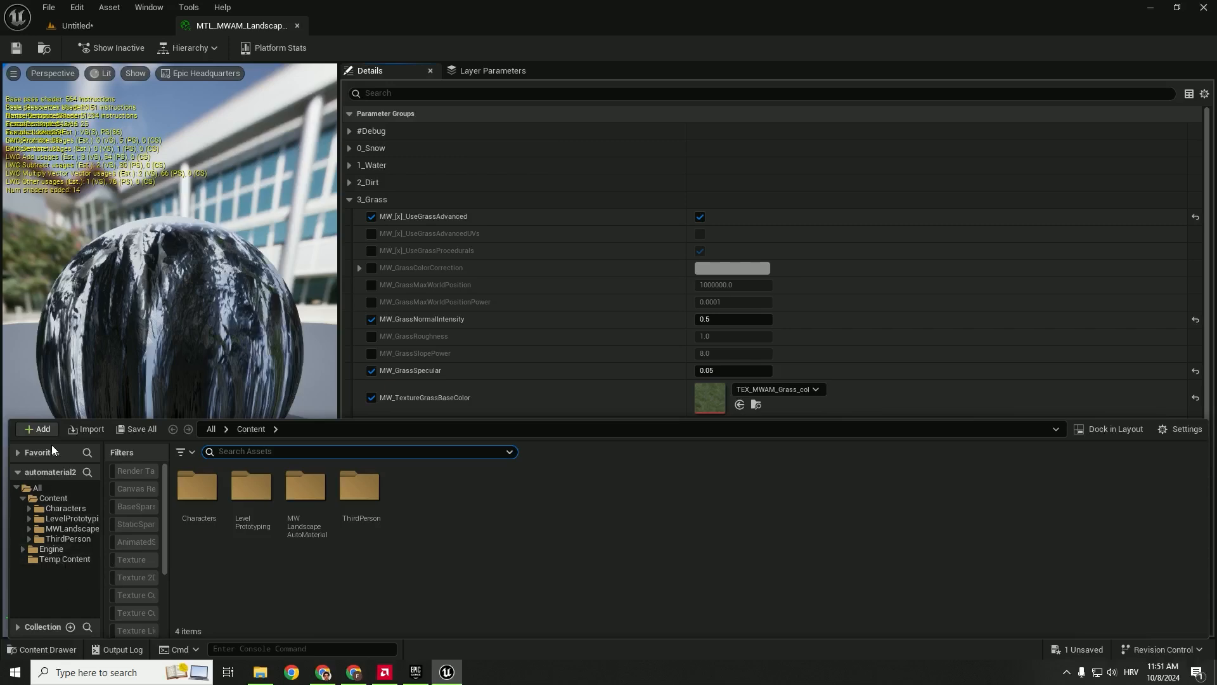
# Add the Starter Content pack to the project and open its StarterContent folder
pyautogui.click(37, 429)
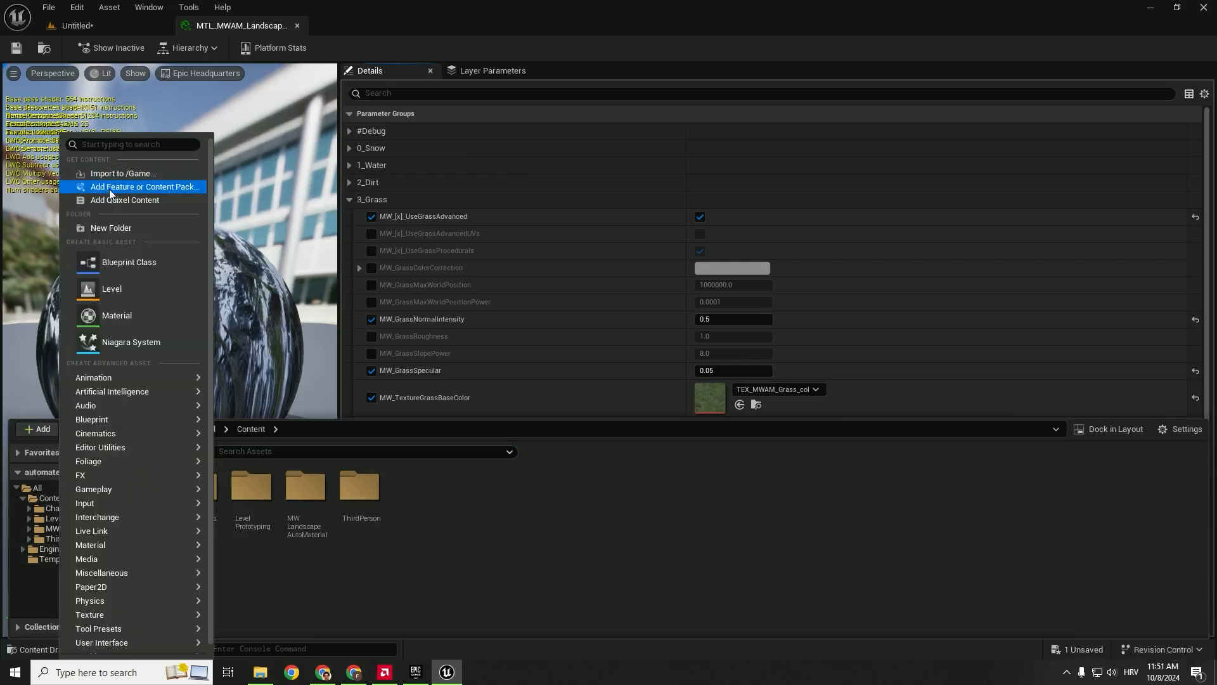
pyautogui.click(144, 188)
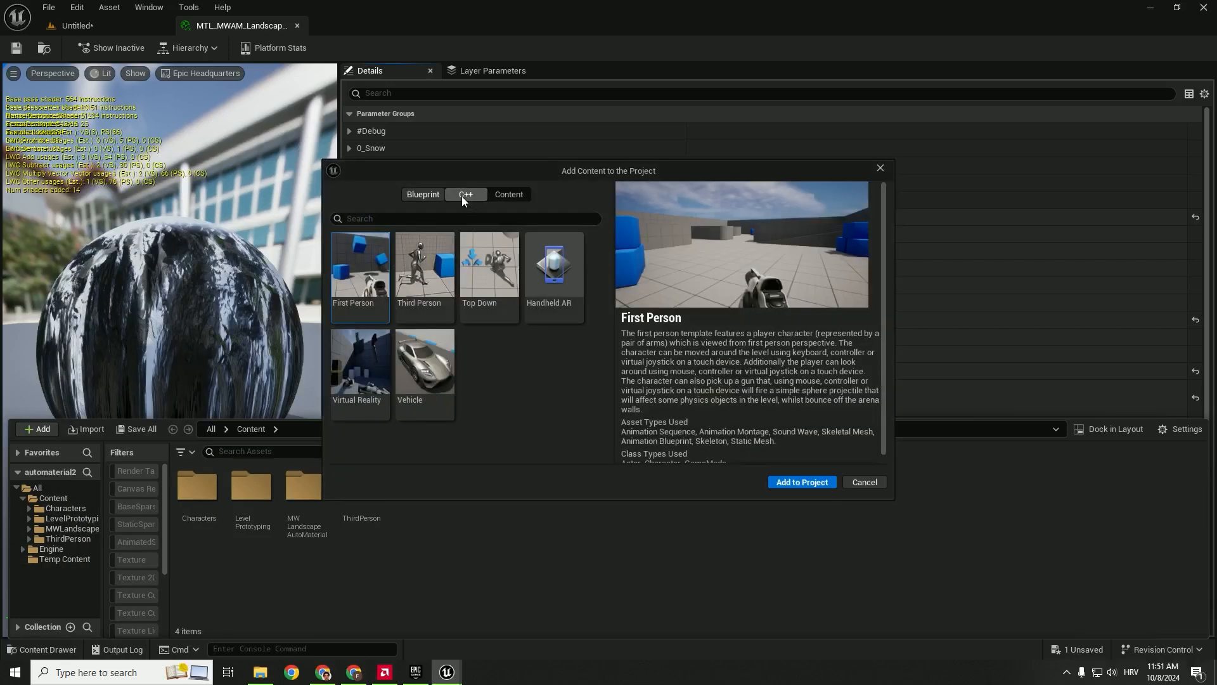
pyautogui.click(509, 194)
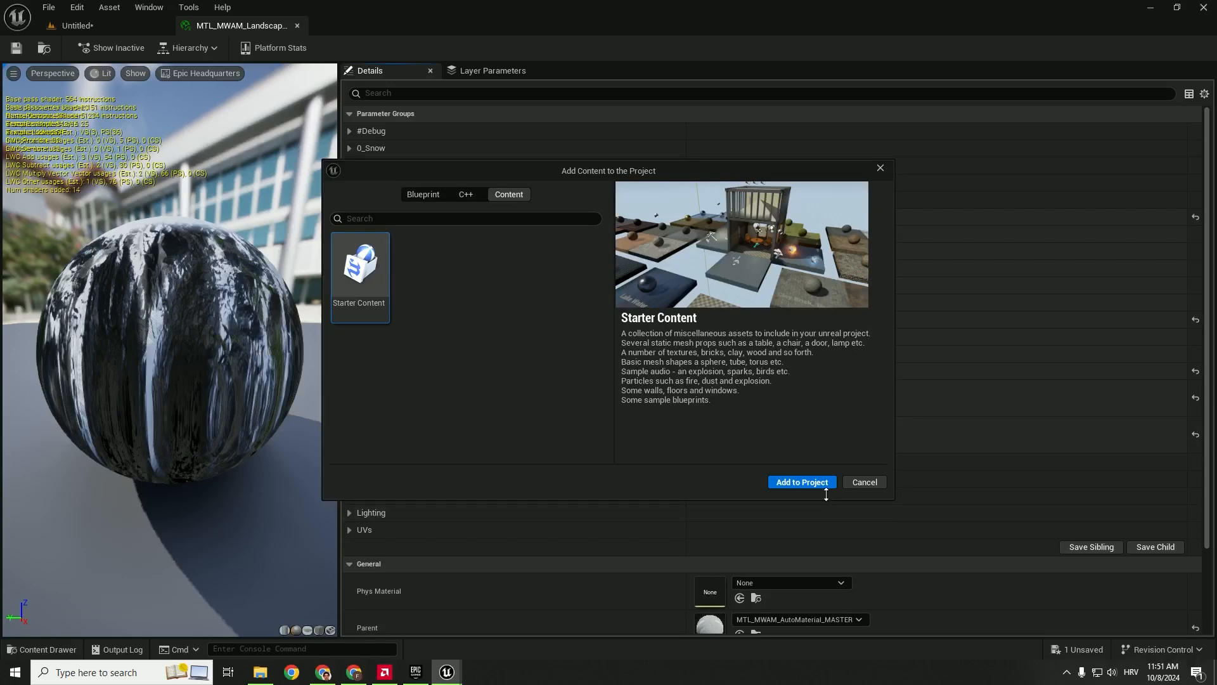
pyautogui.click(801, 482)
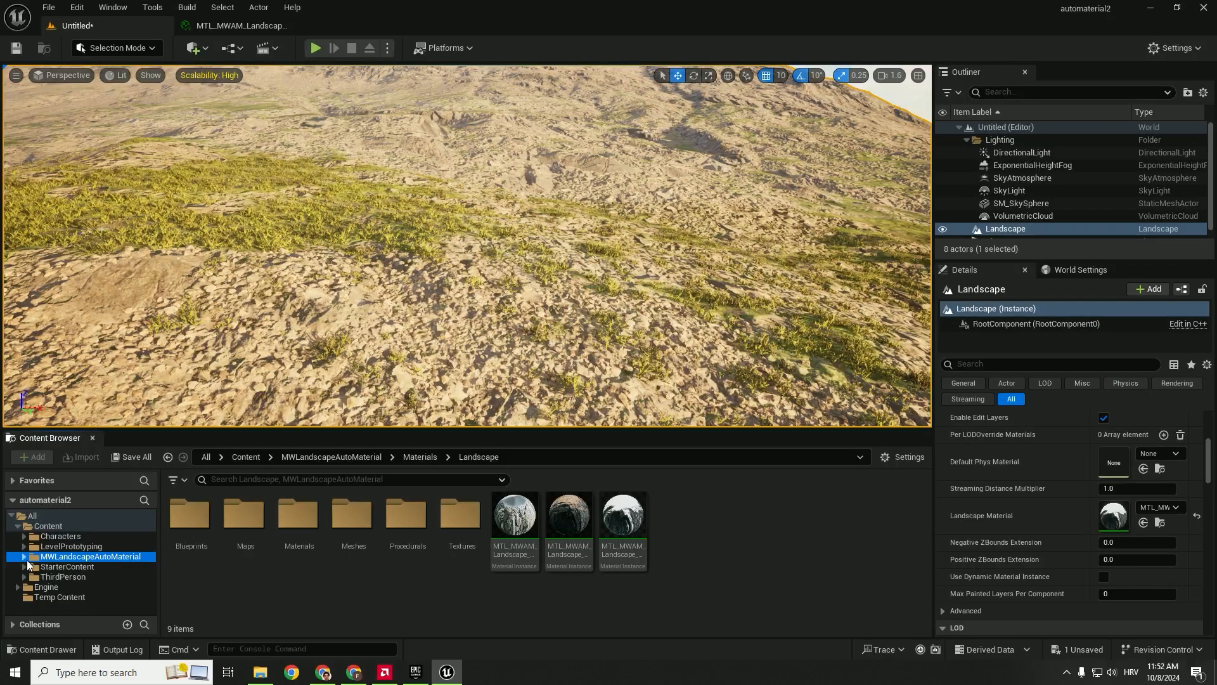
pyautogui.click(66, 566)
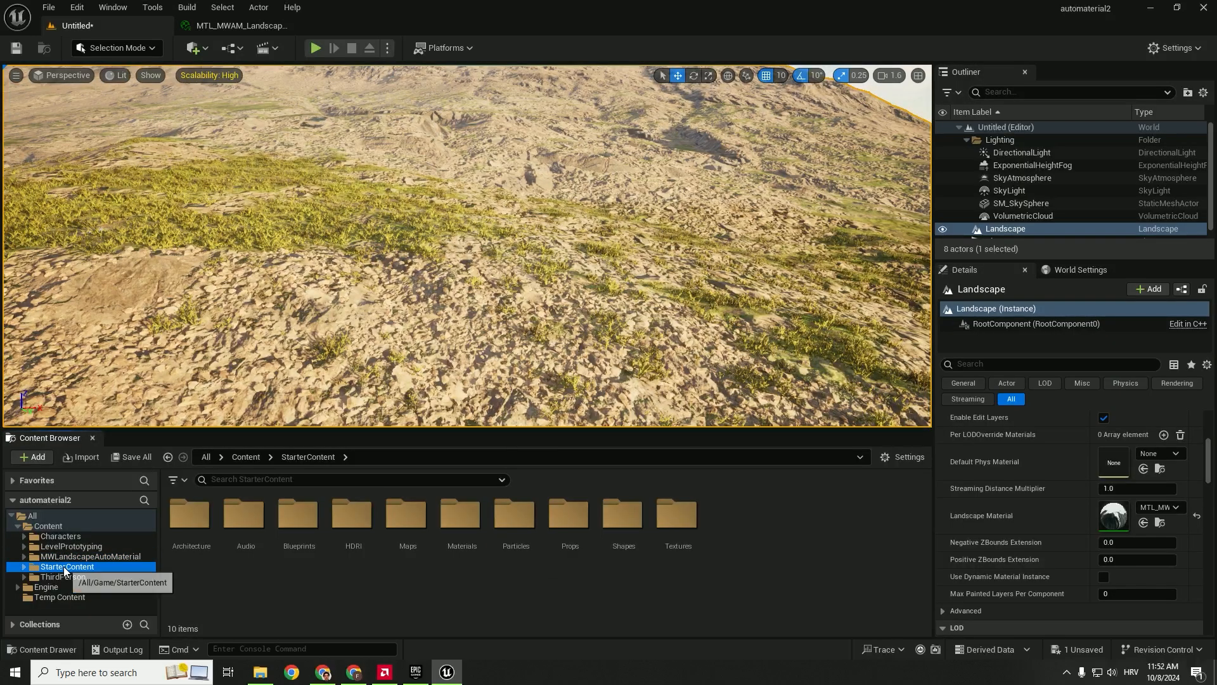
pyautogui.moveTo(461, 516)
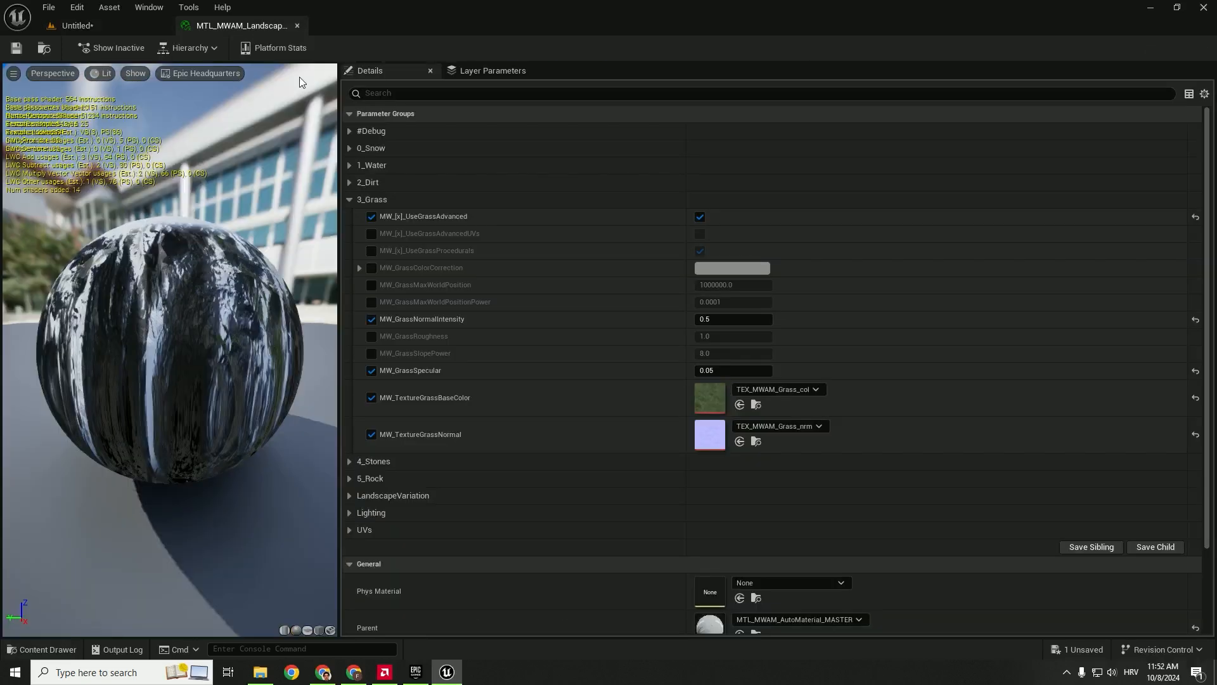
pyautogui.moveTo(739, 405)
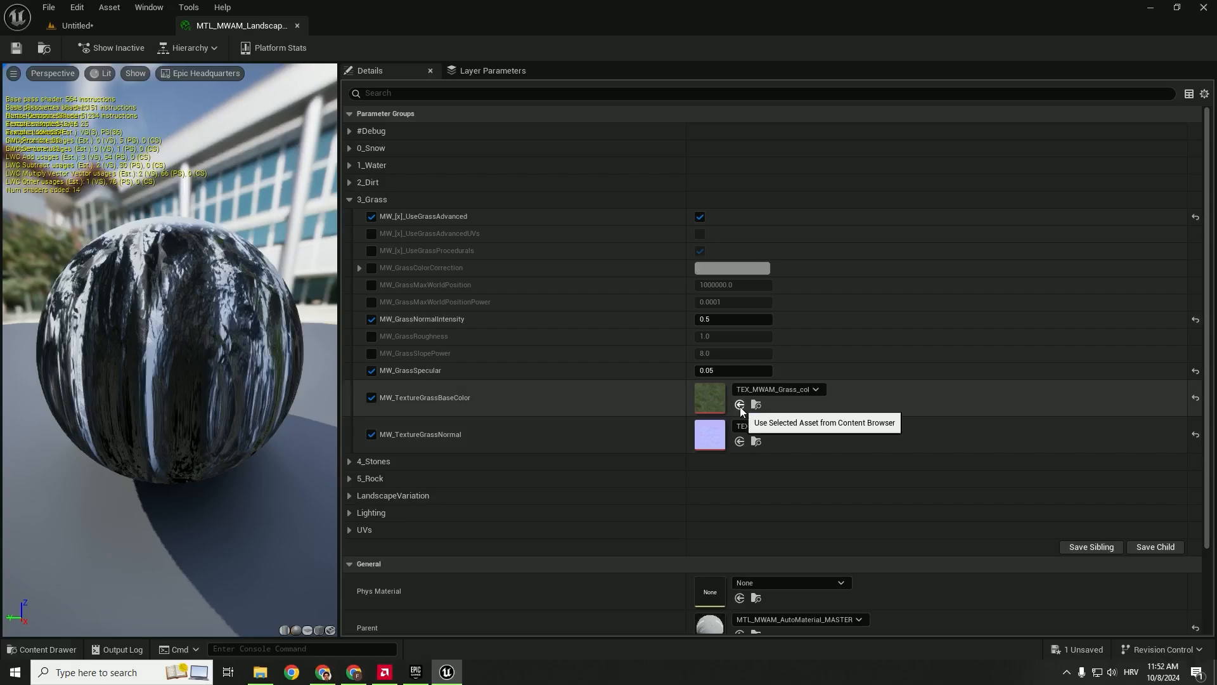
# Assign the selected T_Fire_Tiled_D texture to the MW_TextureGrassBaseColor parameter
pyautogui.click(739, 403)
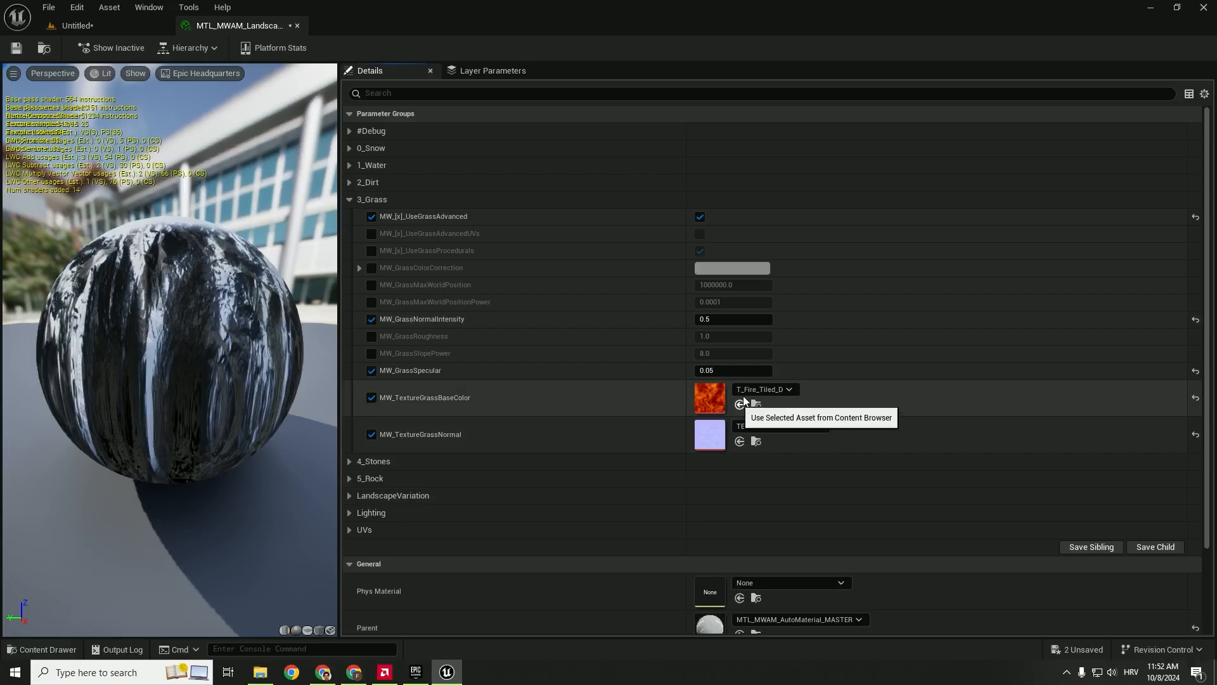